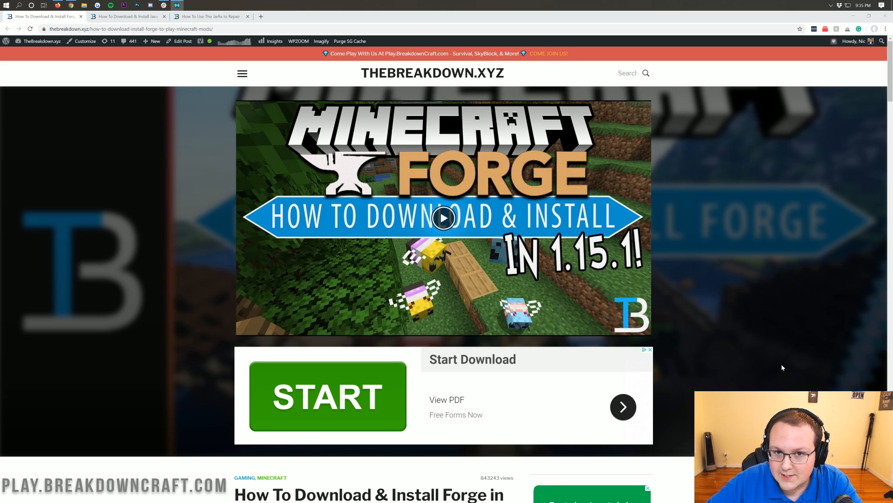
Scroll Apex Hosting's promo to the One Click Modpacks feature and the server panel's version list
scroll("down", 3)
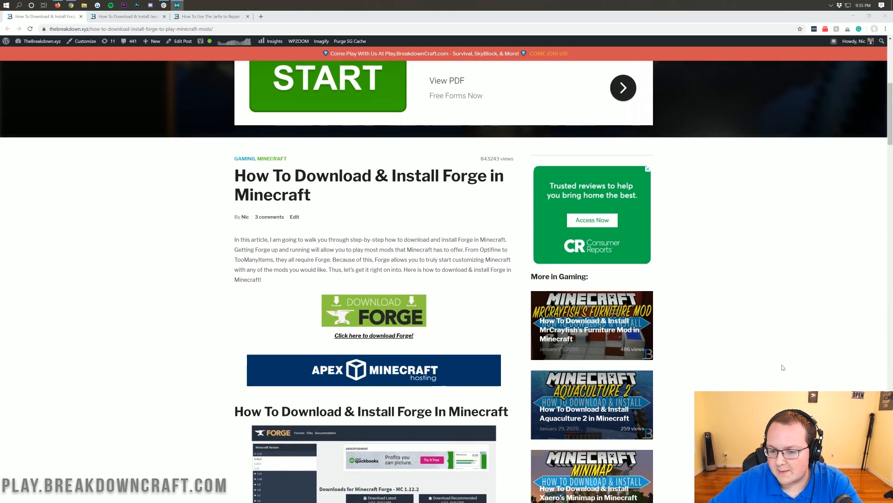
scroll("down", 3)
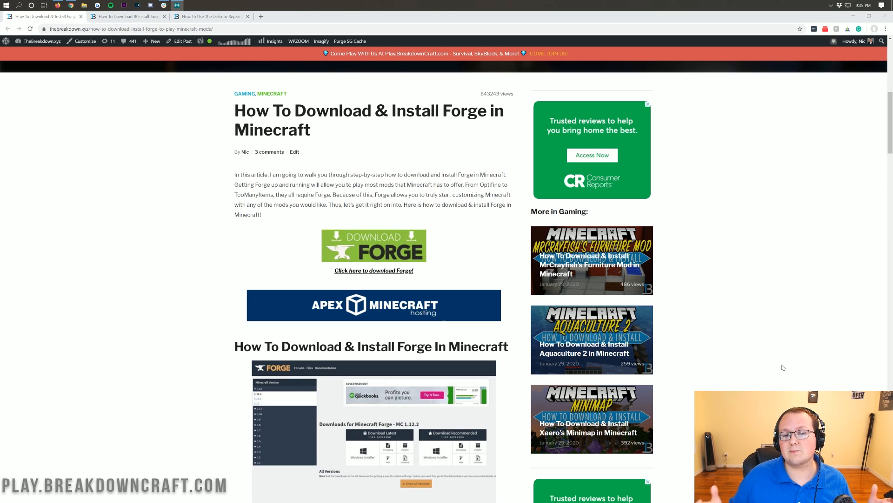
left_click(374, 305)
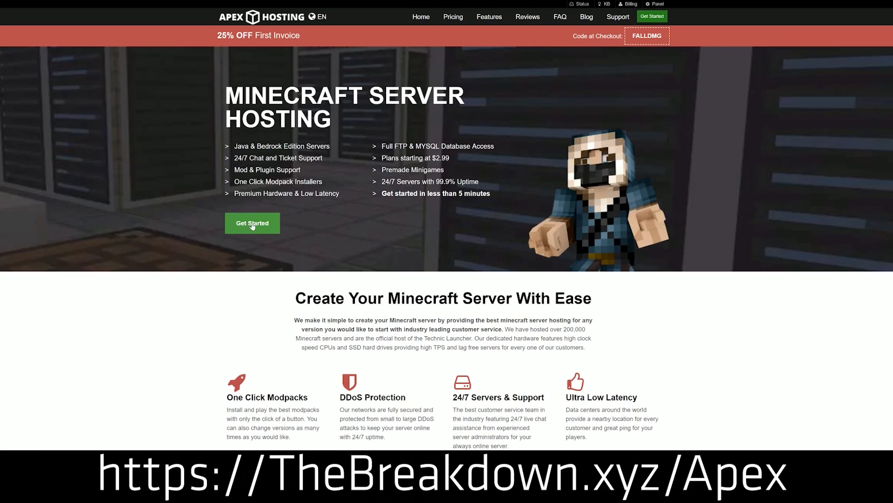
scroll("down", 3)
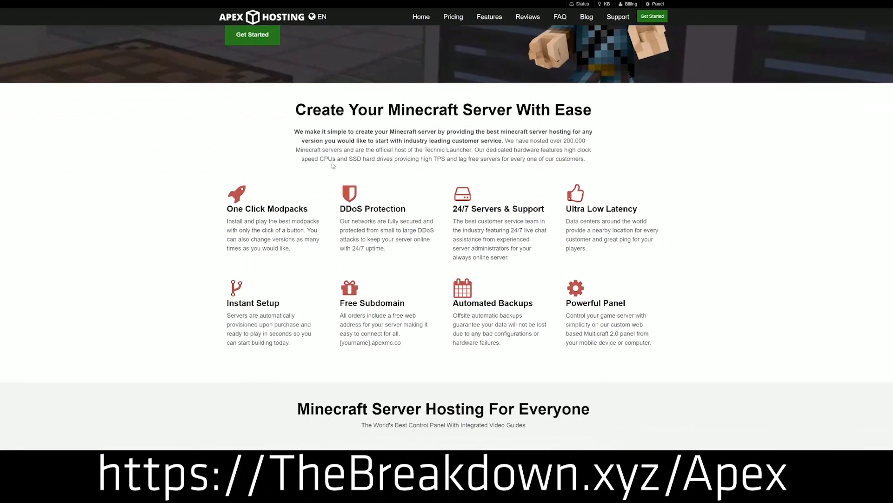
double_click(267, 209)
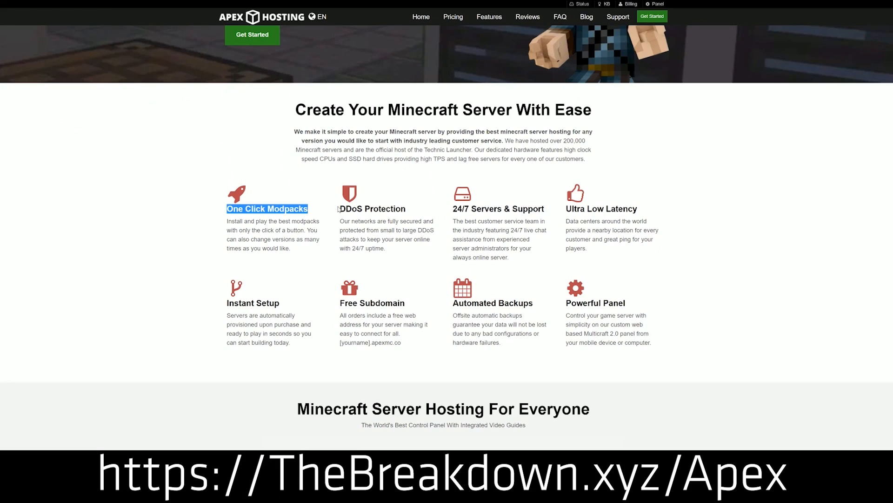
double_click(497, 209)
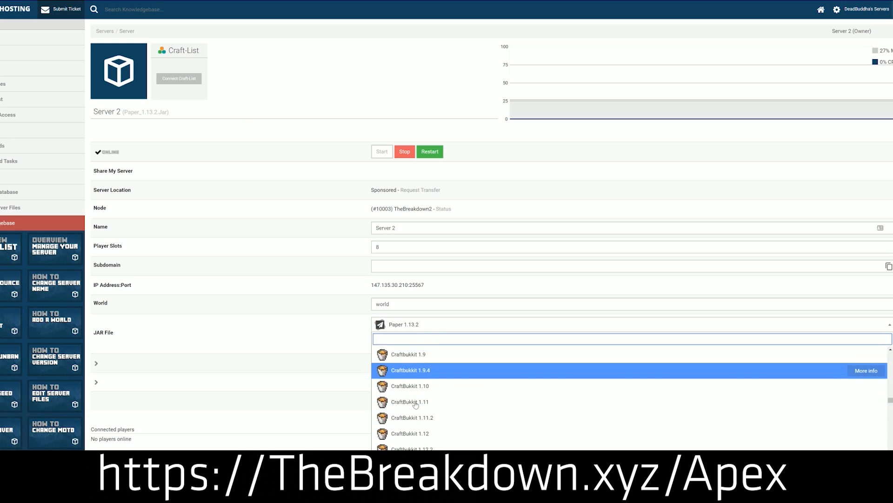
scroll("down", 3)
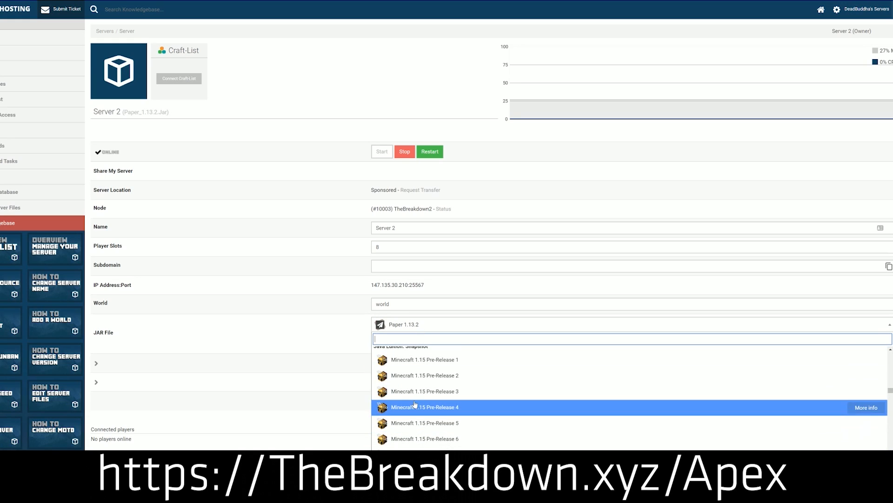
scroll("up", 3)
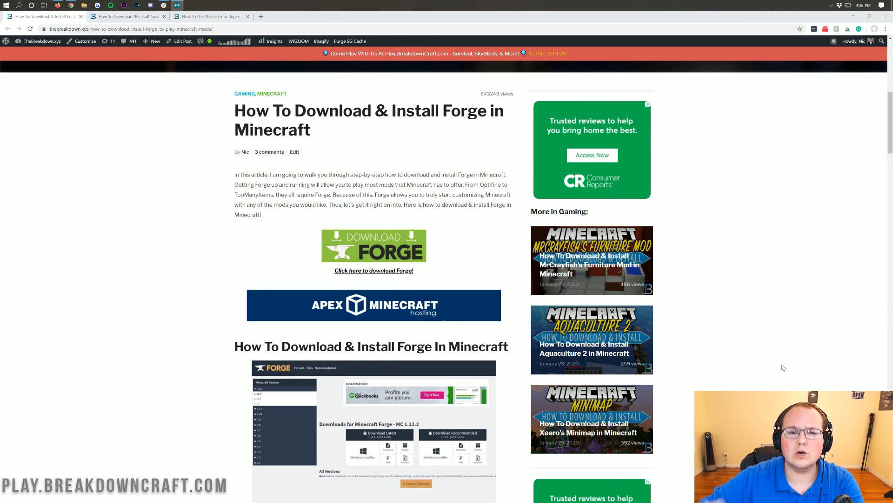
Scroll through TheBreakdown.xyz's Forge install steps and follow its Download Forge link
scroll("up", 3)
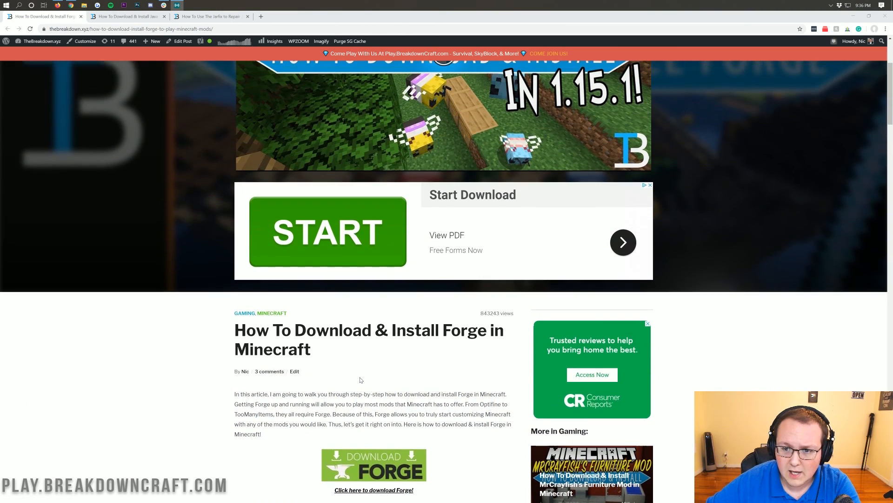
scroll("up", 3)
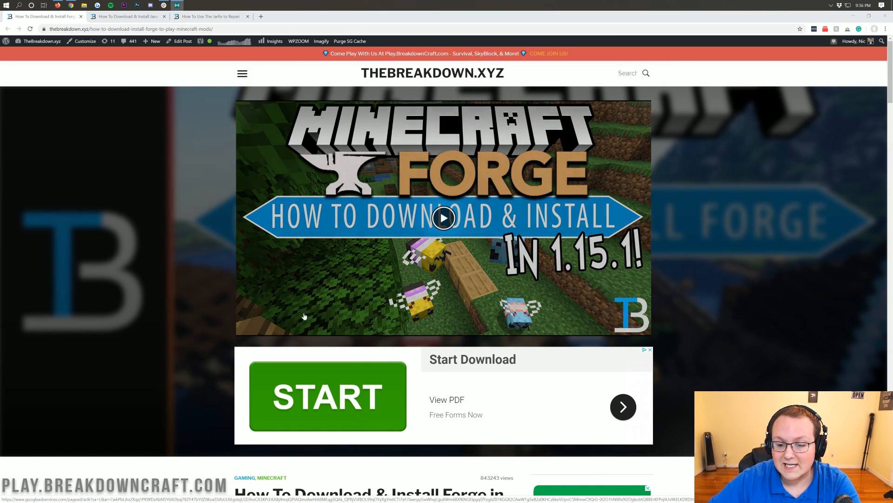
scroll("down", 3)
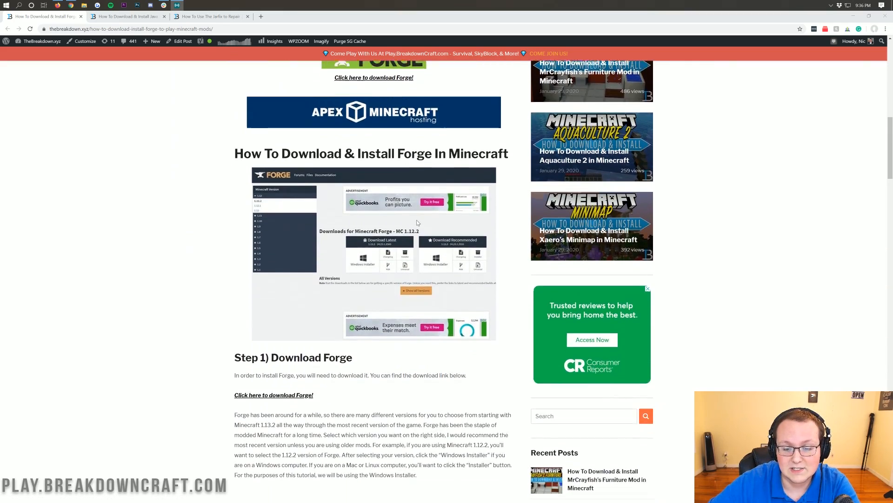
scroll("down", 3)
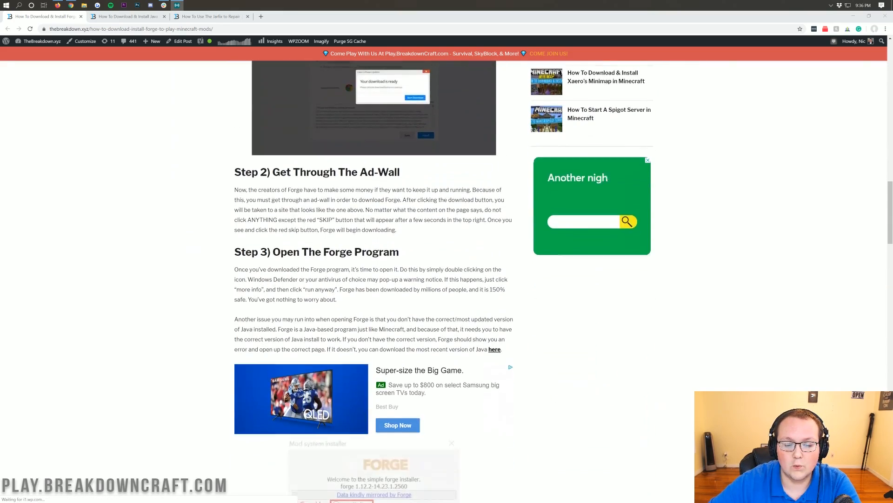
scroll("down", 3)
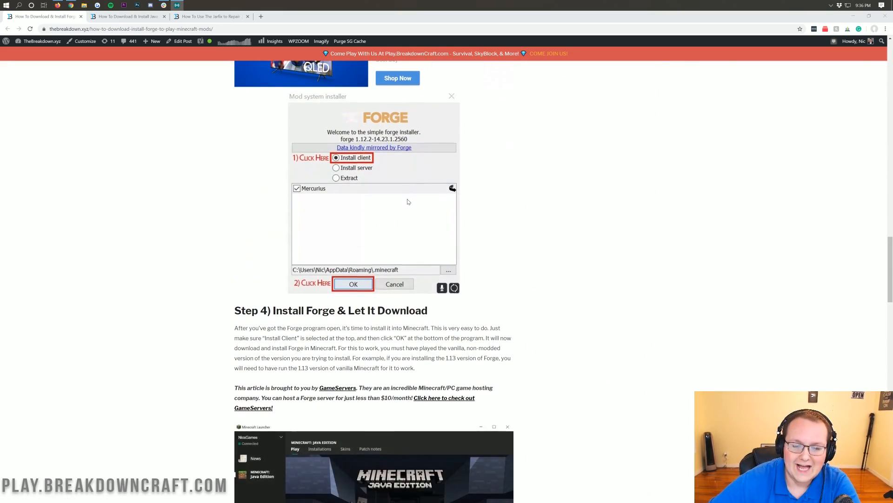
scroll("down", 3)
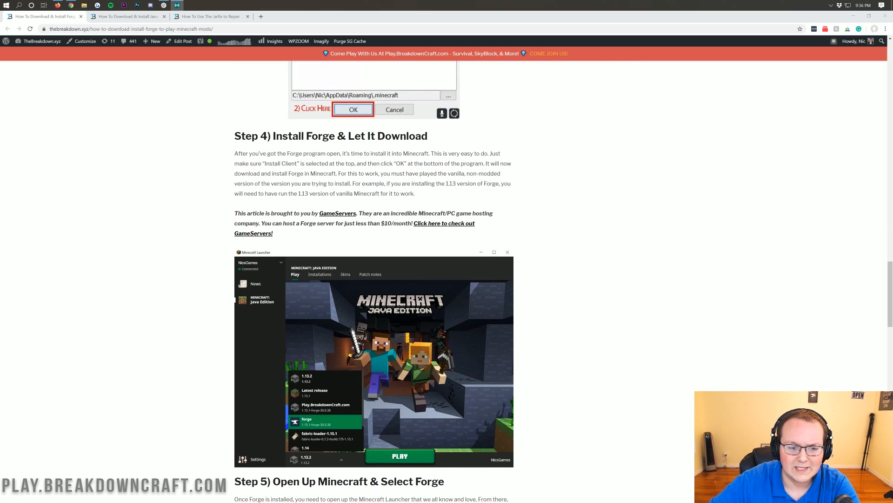
scroll("down", 3)
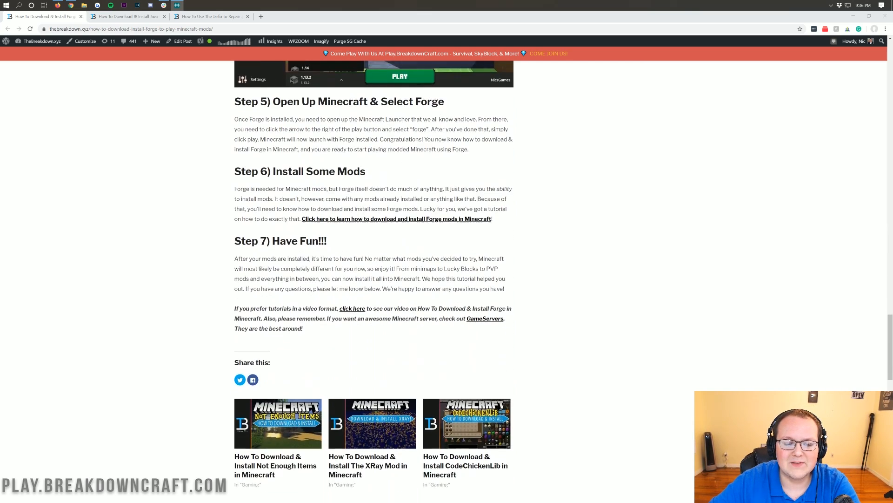
scroll("up", 3)
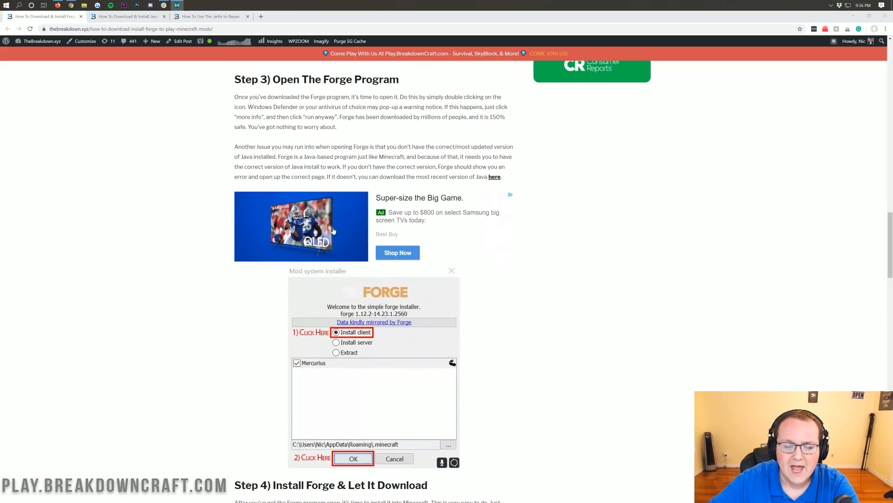
scroll("up", 3)
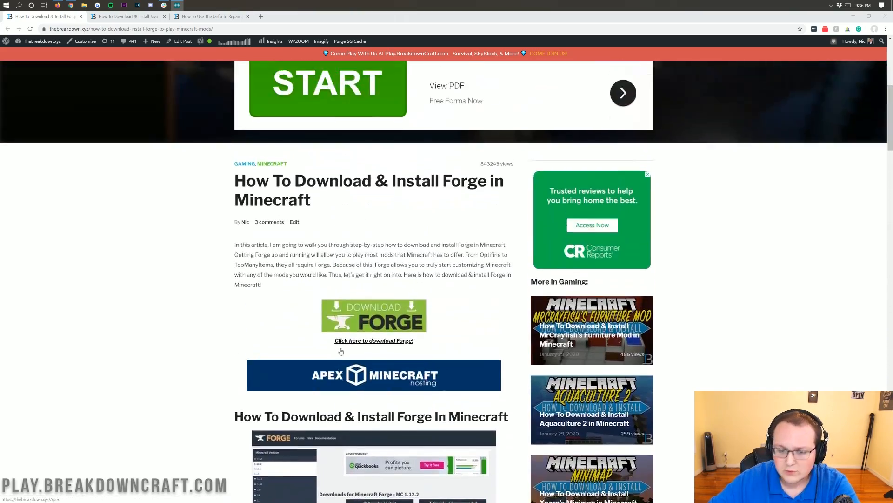
scroll("down", 3)
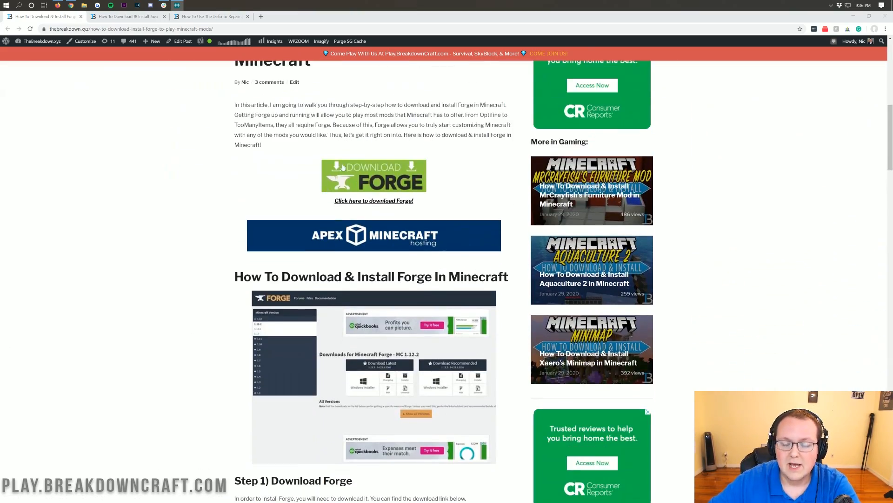
mouse_move(374, 191)
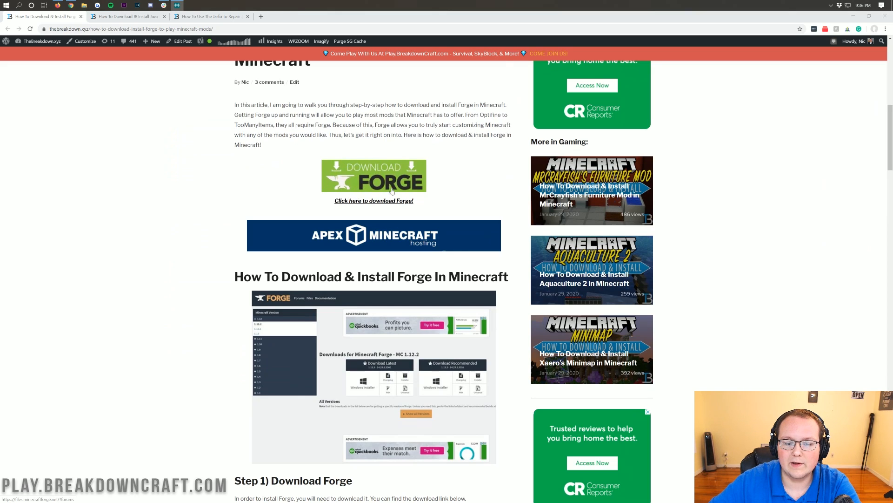
left_click(374, 201)
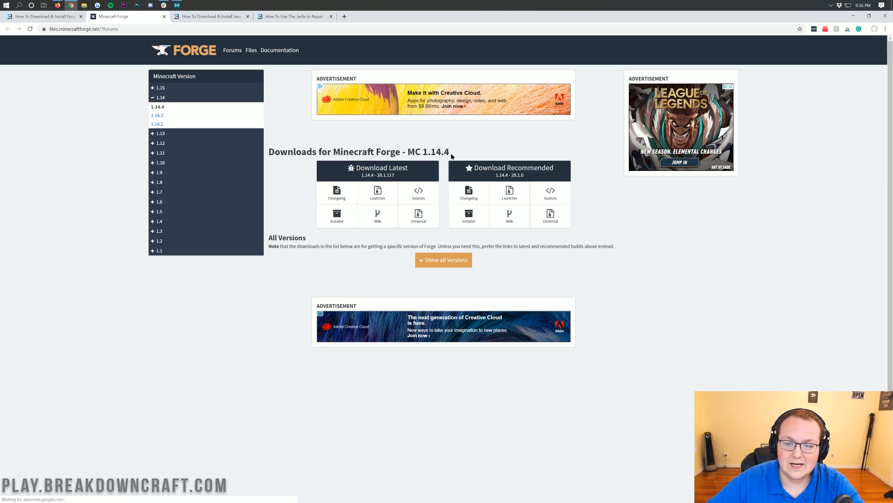
Switch the Forge downloads from 1.14.4 to Minecraft 1.15.2 and request its Installer
double_click(427, 152)
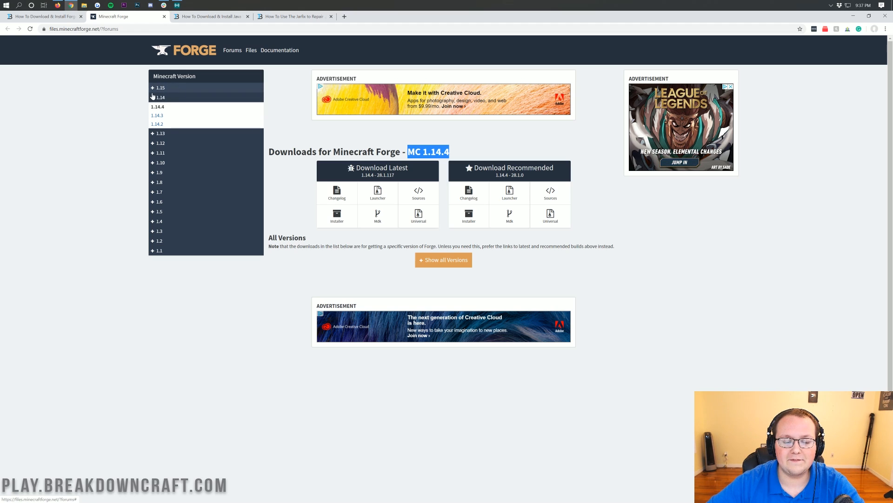
left_click(160, 88)
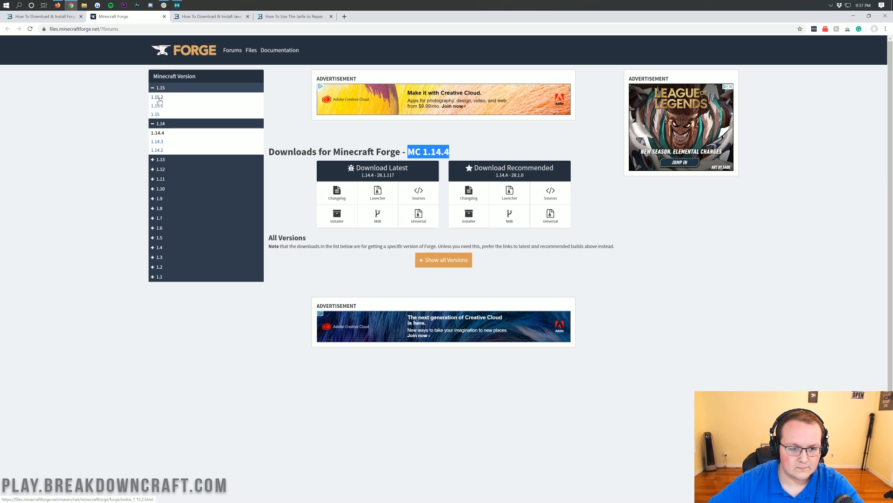
left_click(157, 96)
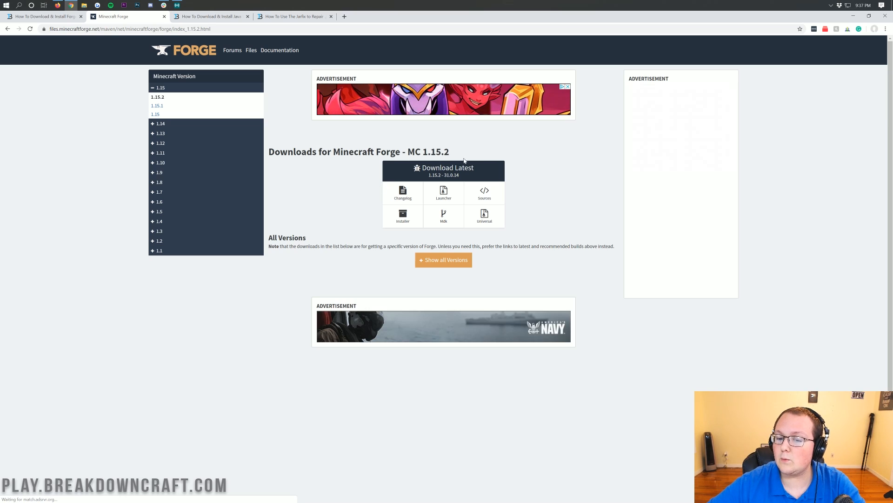
double_click(427, 151)
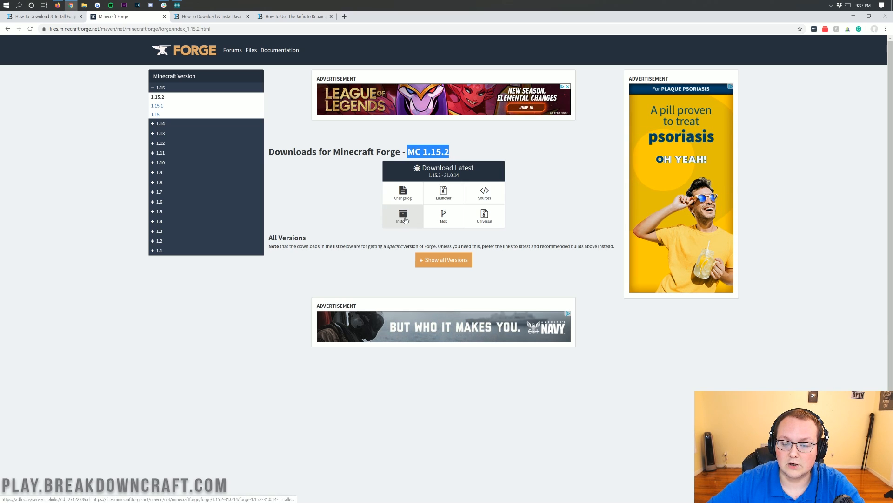
left_click(402, 216)
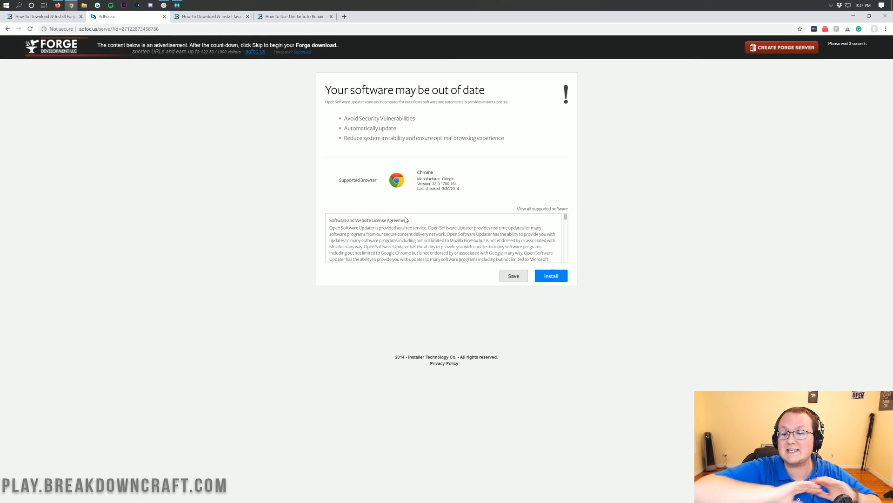
Skip the AdFoc.us ad page and keep the flagged Forge 1.15.2 installer jar
left_click(551, 275)
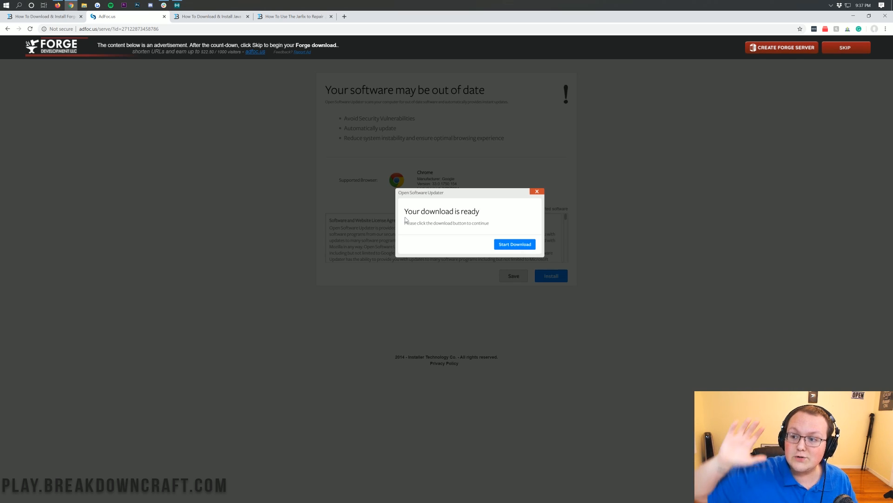
mouse_move(819, 48)
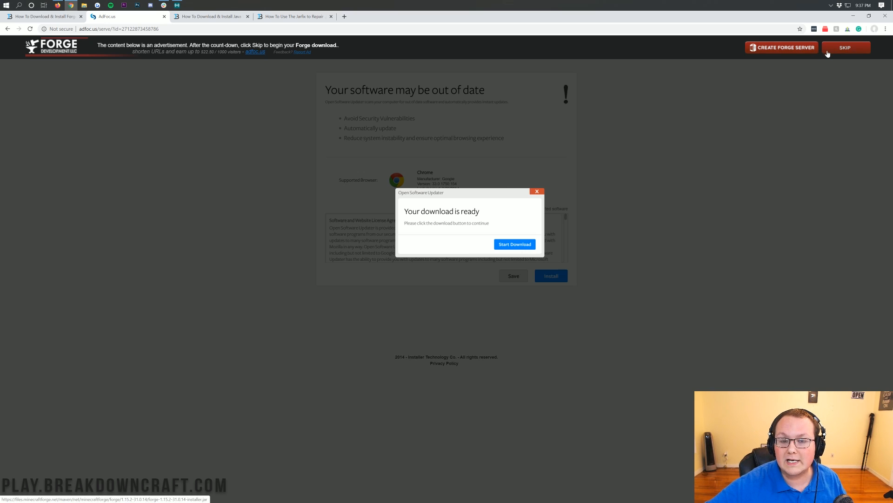
mouse_move(827, 53)
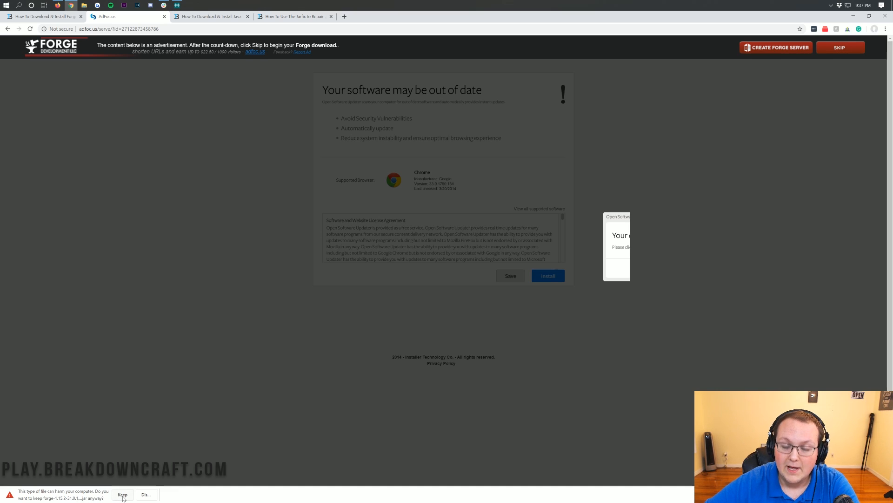
left_click(122, 494)
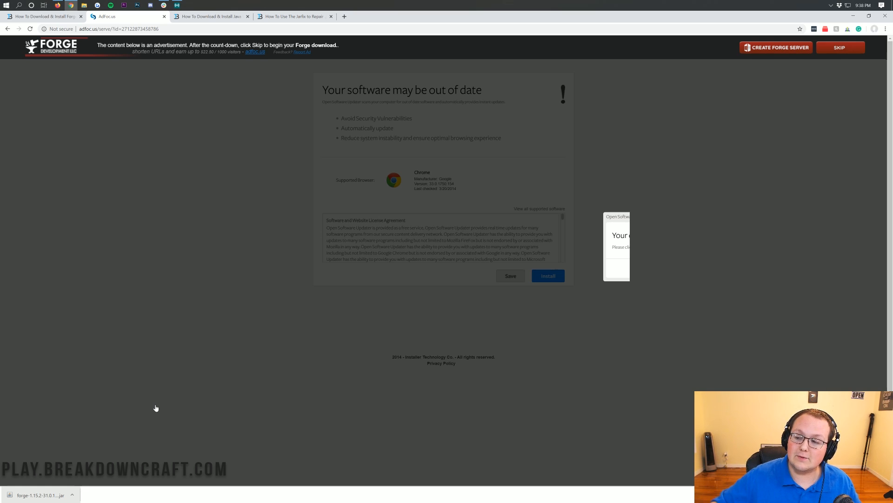
mouse_move(838, 48)
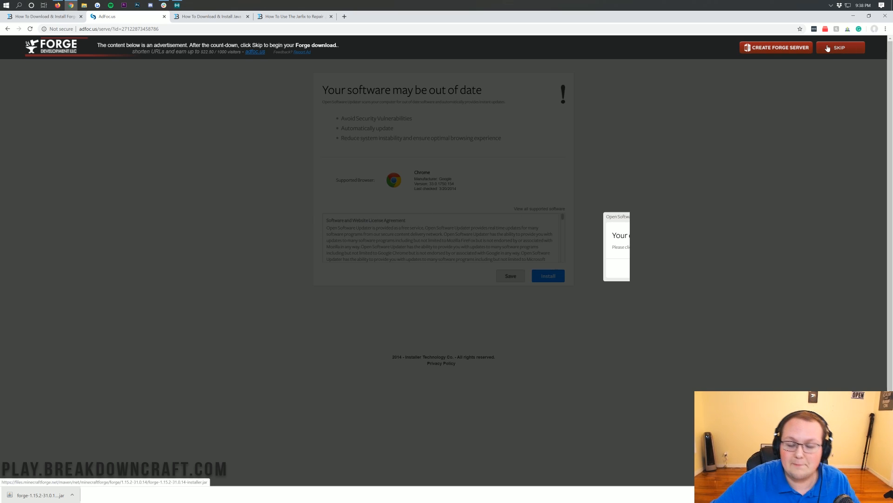
mouse_move(805, 67)
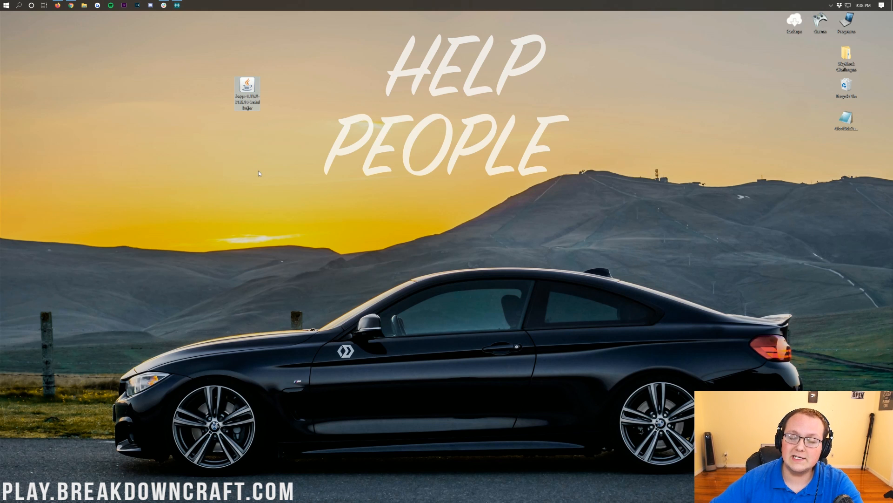
mouse_move(241, 163)
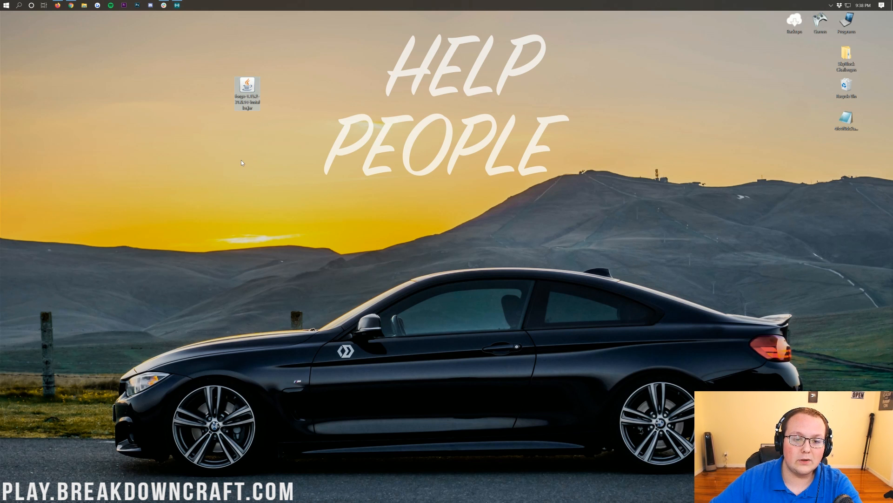
mouse_move(6, 5)
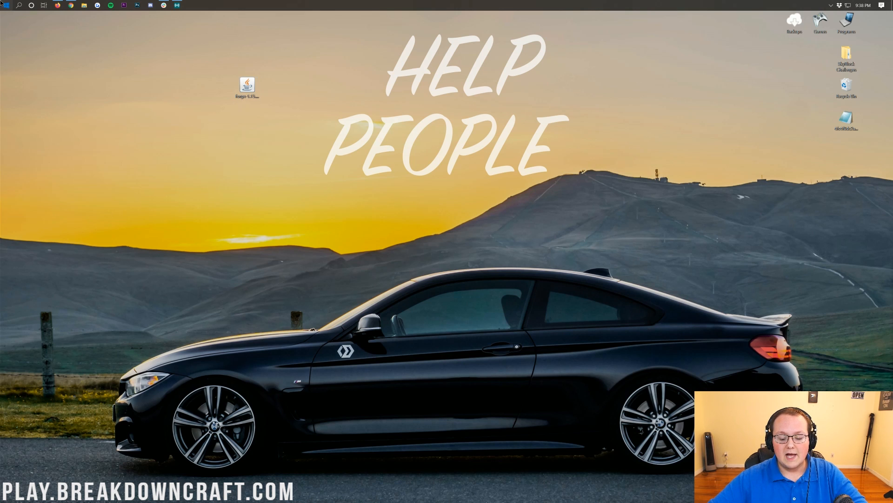
Find the Downloads folder with a 'downloads' Start search to get the Forge jar
type("downloads")
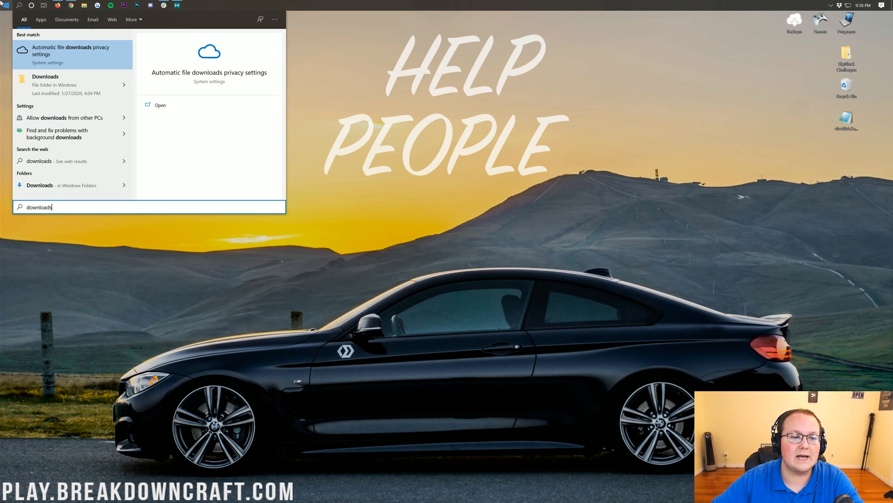
mouse_move(54, 84)
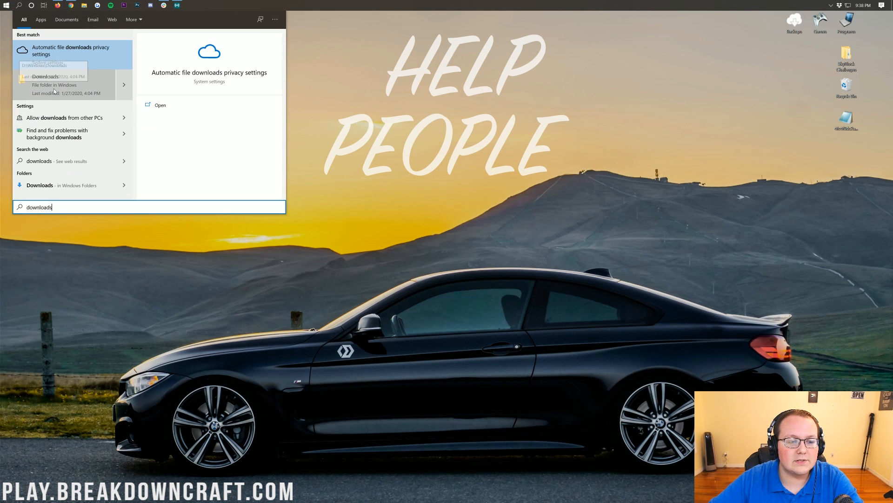
left_click(39, 185)
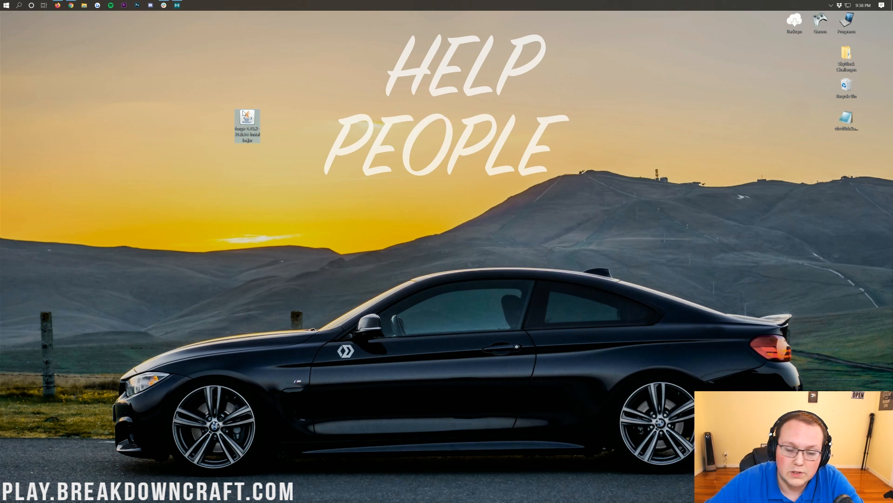
Check the Forge jar's Open with choice, Java(TM) Platform SE binary, then dismiss the prompt
right_click(247, 125)
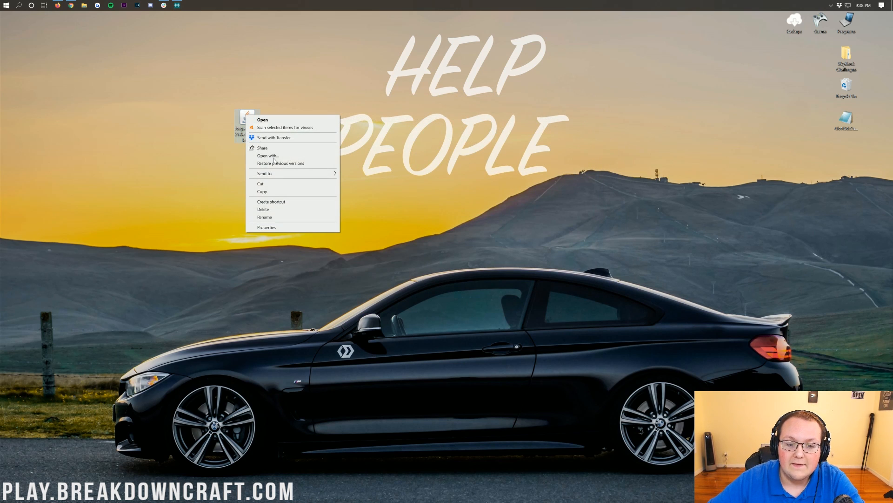
left_click(268, 155)
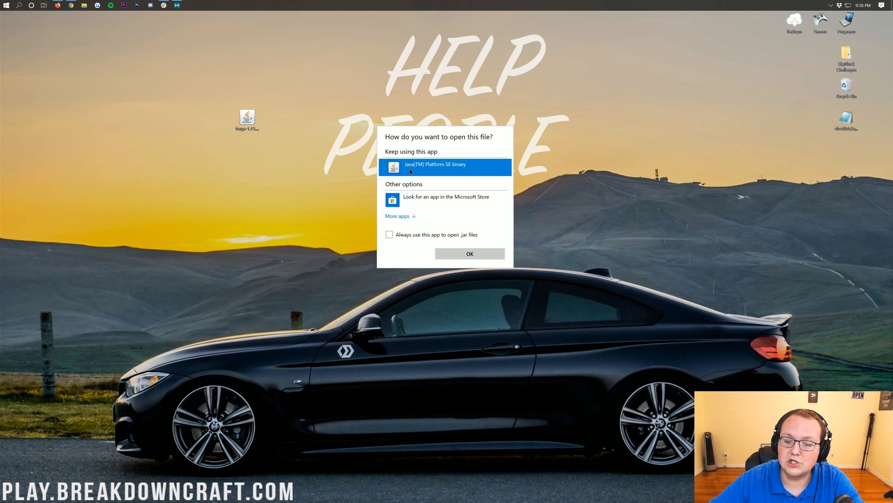
mouse_move(478, 256)
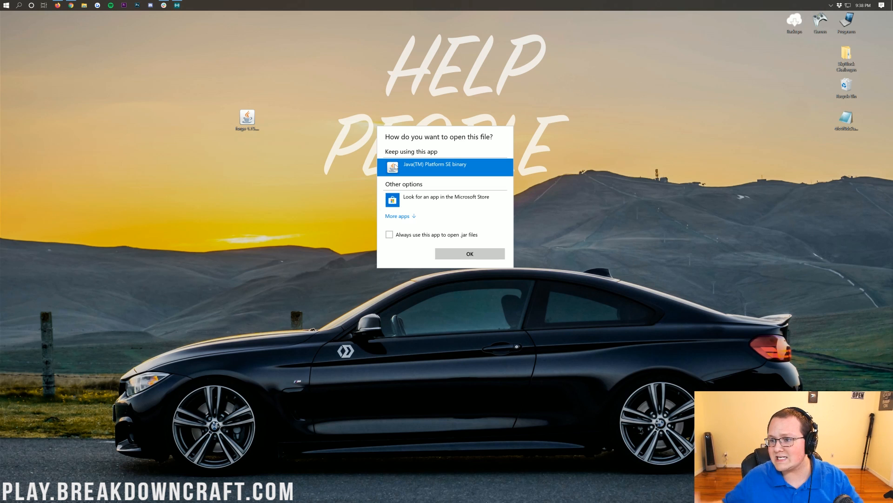
left_click(469, 253)
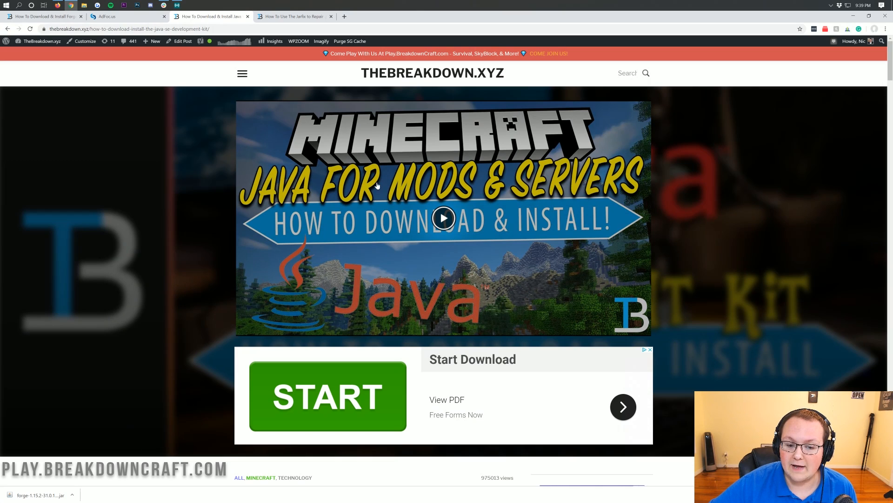
Scroll through the Java download-and-install guide's download section
scroll("down", 3)
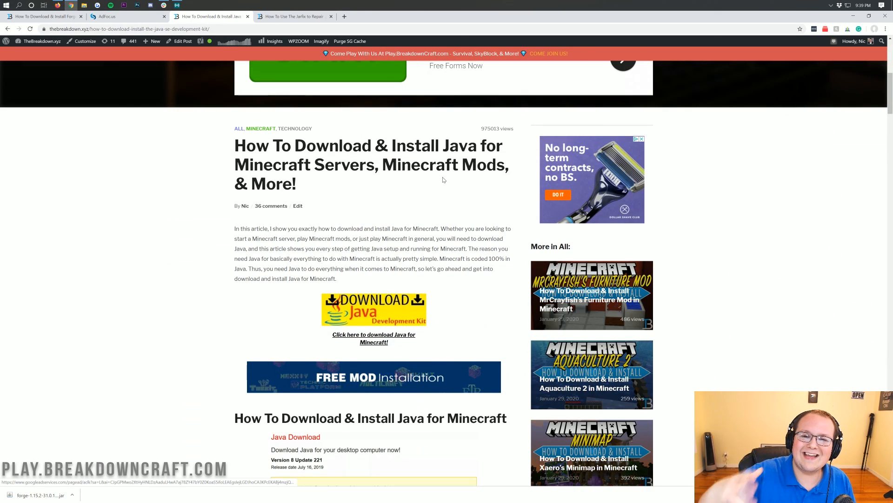
scroll("down", 3)
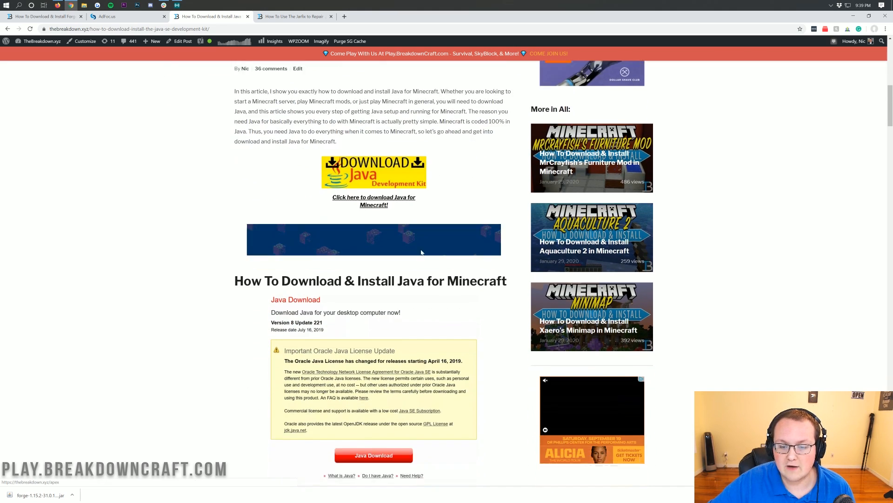
scroll("up", 3)
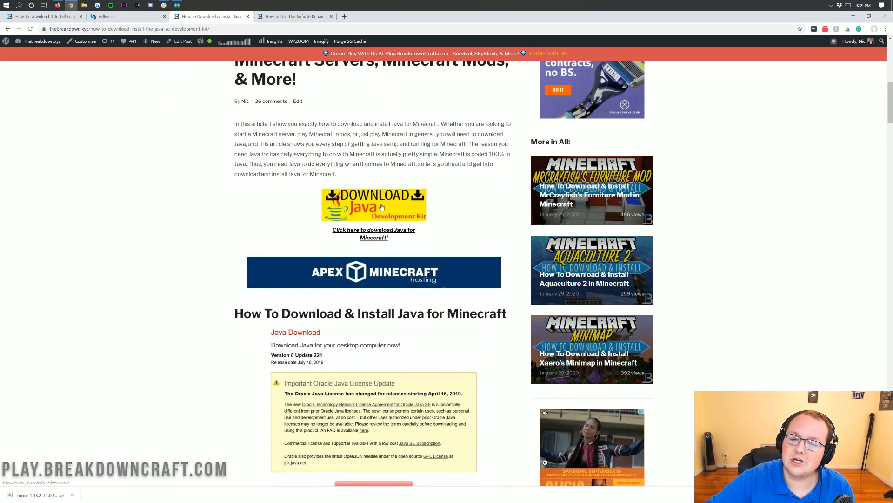
scroll("down", 3)
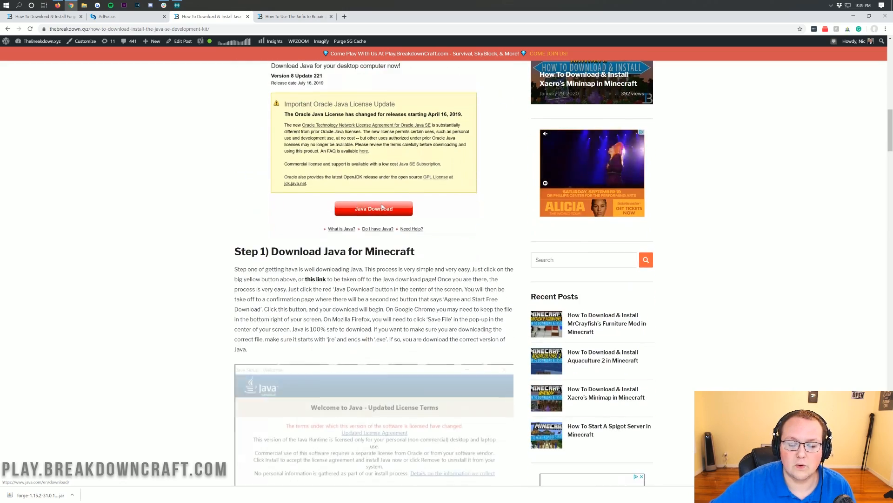
scroll("down", 3)
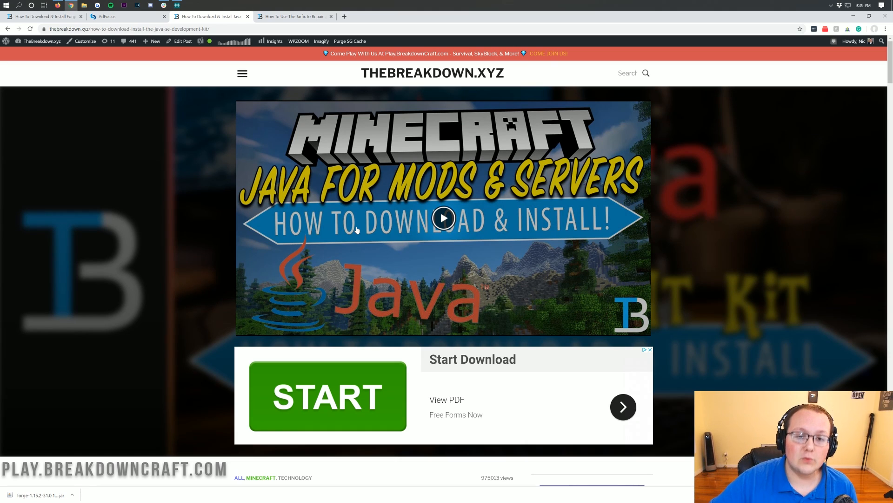
left_click(294, 16)
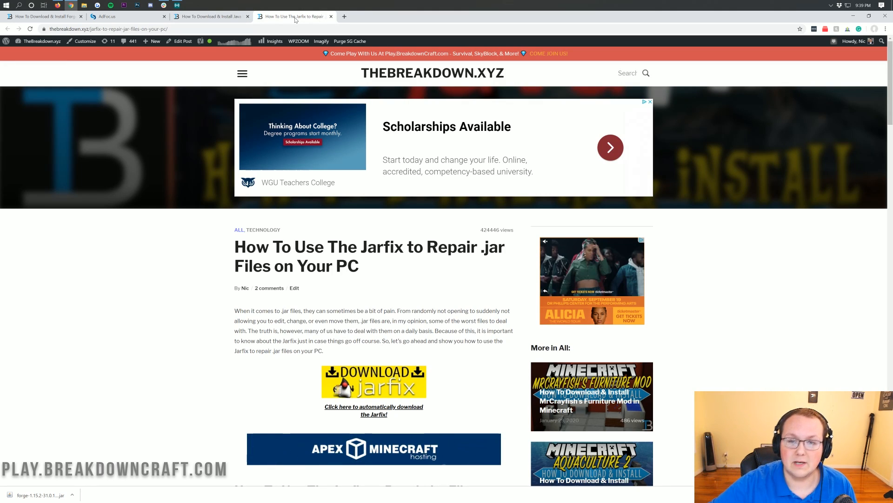
Scroll the Jarfix guide for repairing .jar files
scroll("down", 3)
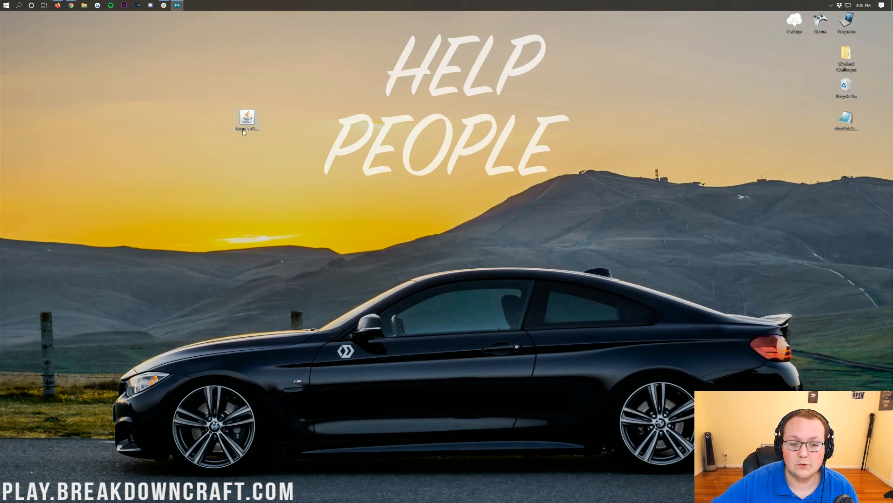
Set the Forge installer jar to open with Java(TM) Platform SE binary
right_click(246, 119)
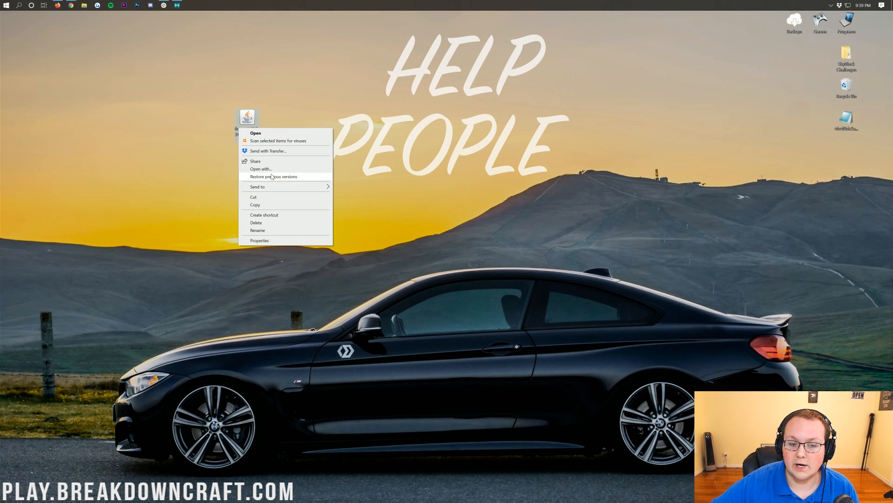
left_click(262, 168)
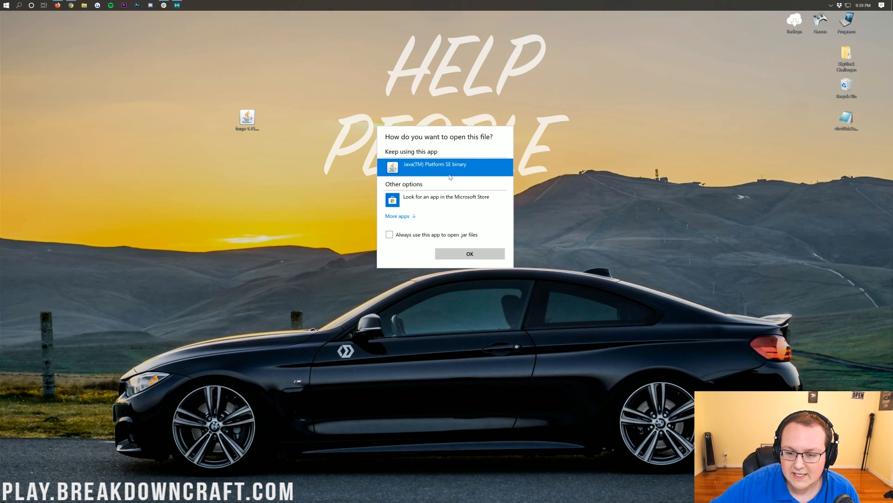
mouse_move(518, 259)
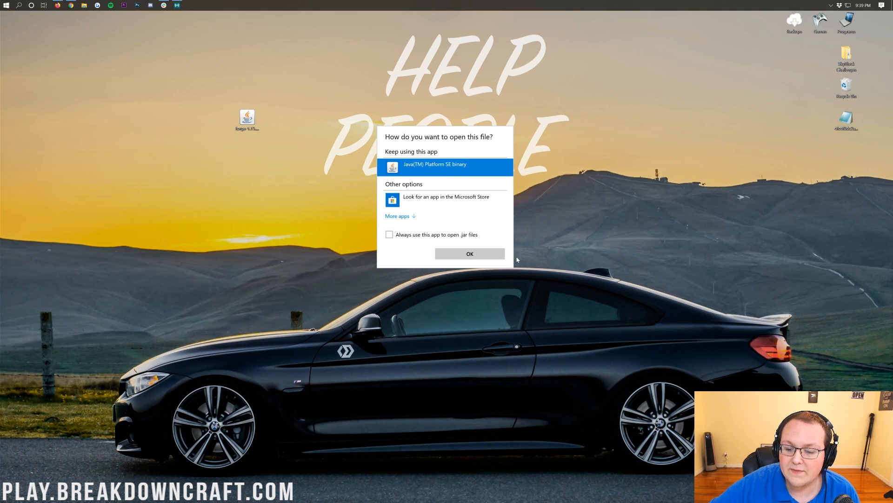
left_click(469, 254)
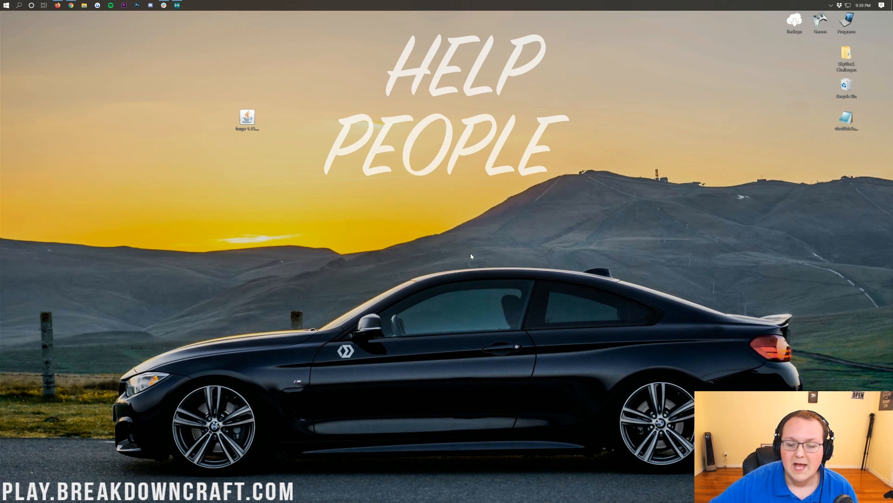
Run the Forge 1.15.2 client install, which fails with an InterruptedIOException processor error
double_click(247, 117)
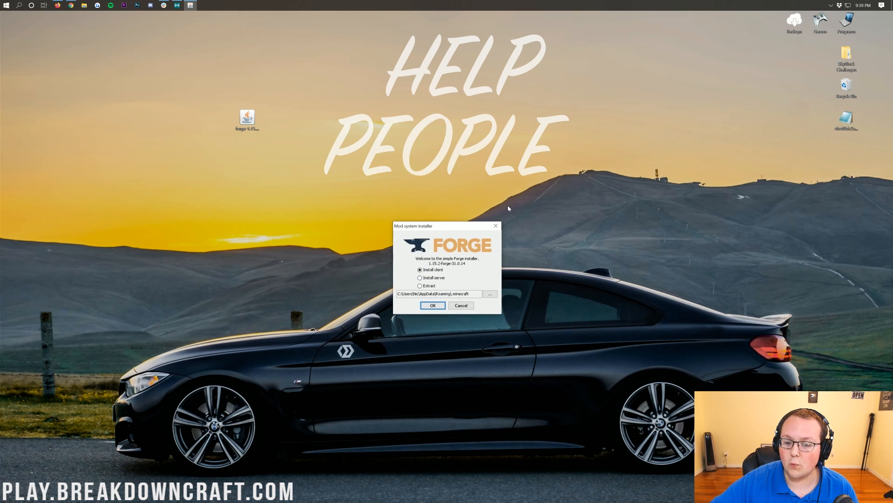
mouse_move(330, 279)
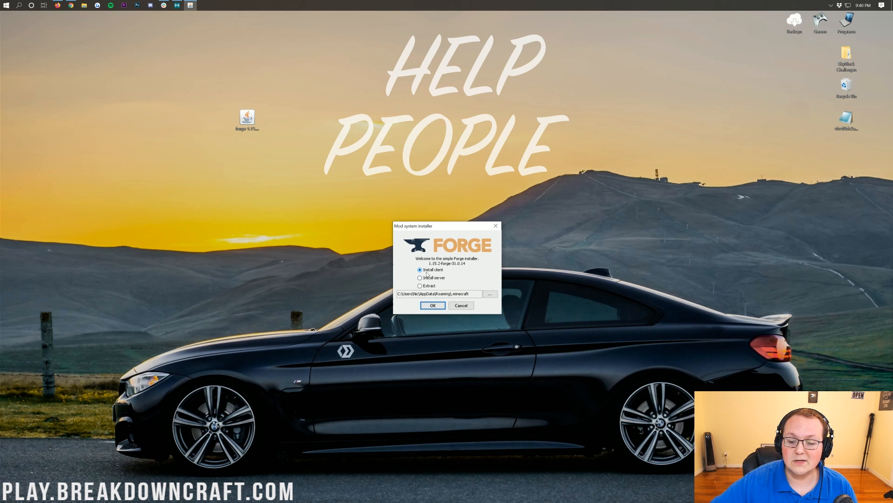
left_click(421, 269)
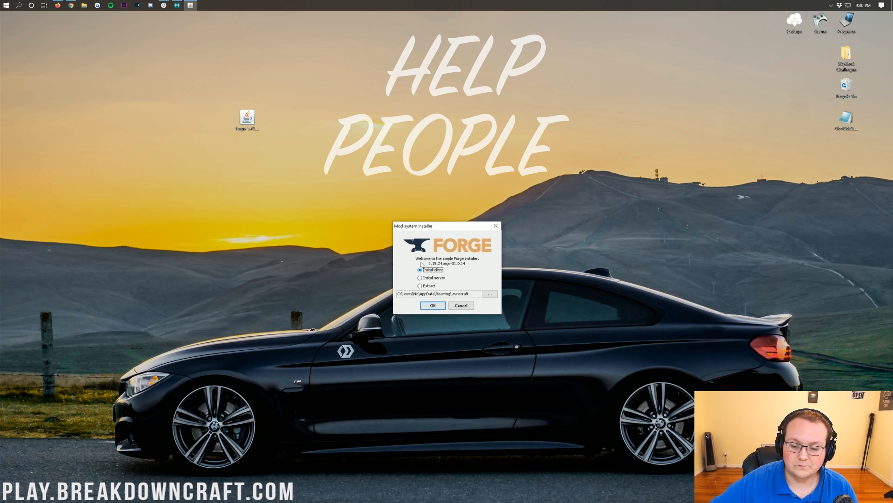
left_click(433, 305)
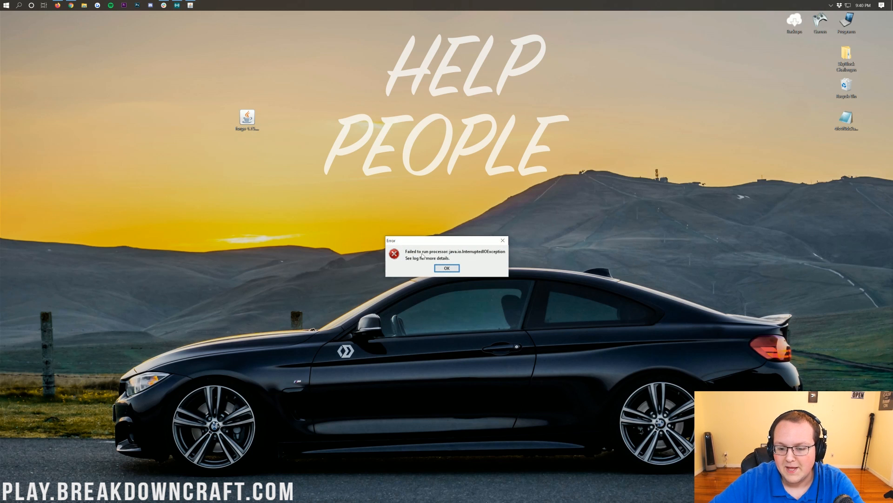
Run the Forge 1.15.2-forge-31.0.14 installer with Java and install the client profile
left_click(447, 268)
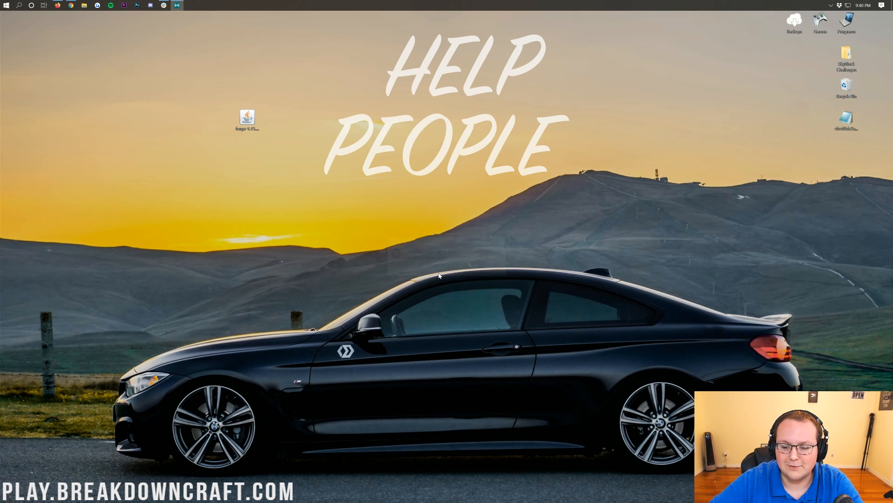
right_click(247, 118)
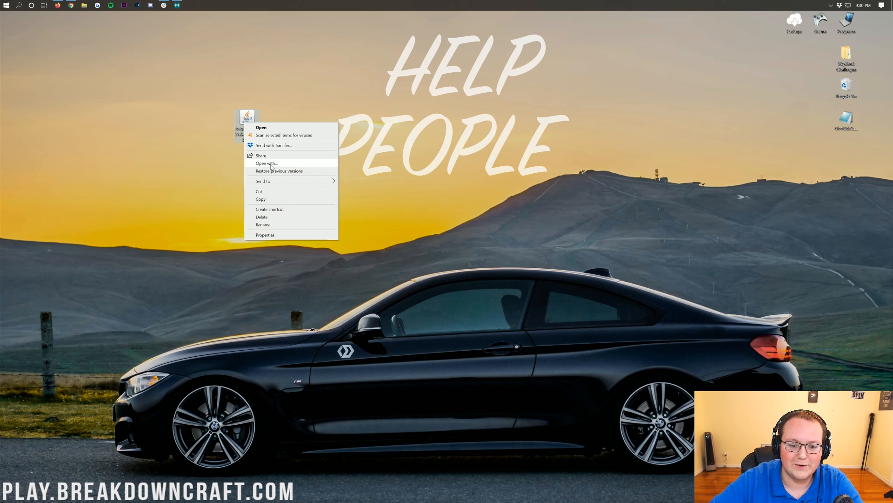
left_click(267, 163)
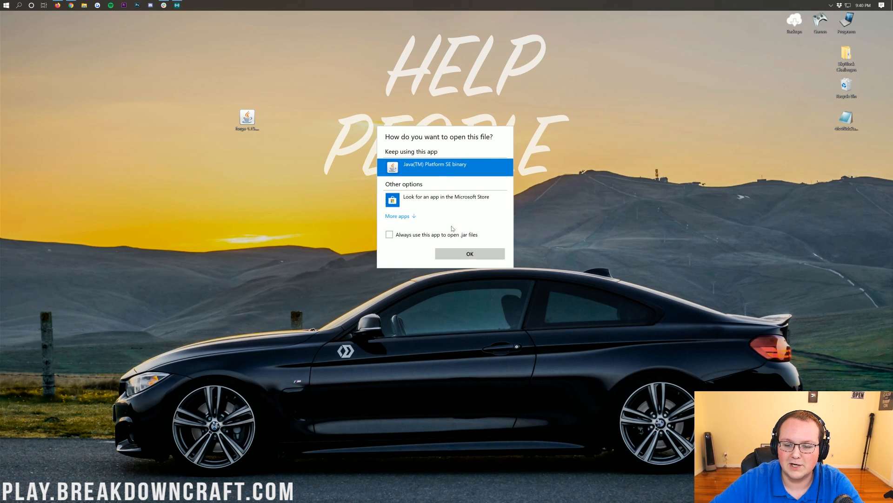
left_click(470, 254)
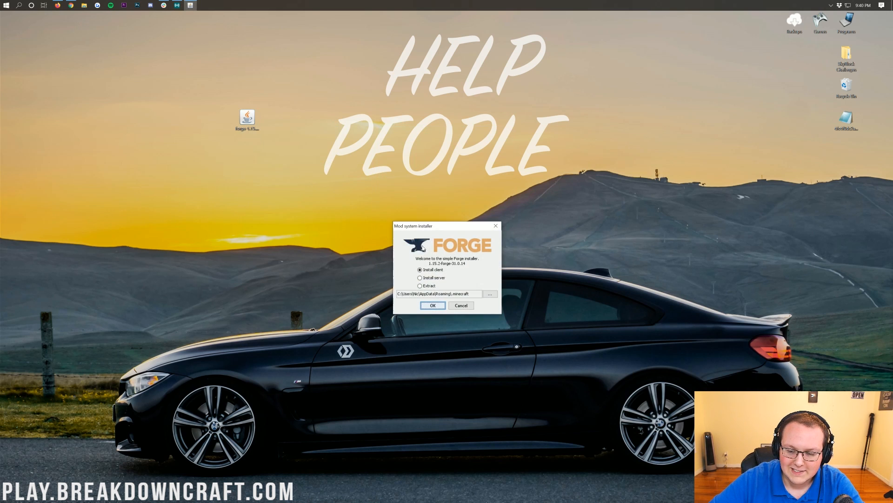
left_click(432, 305)
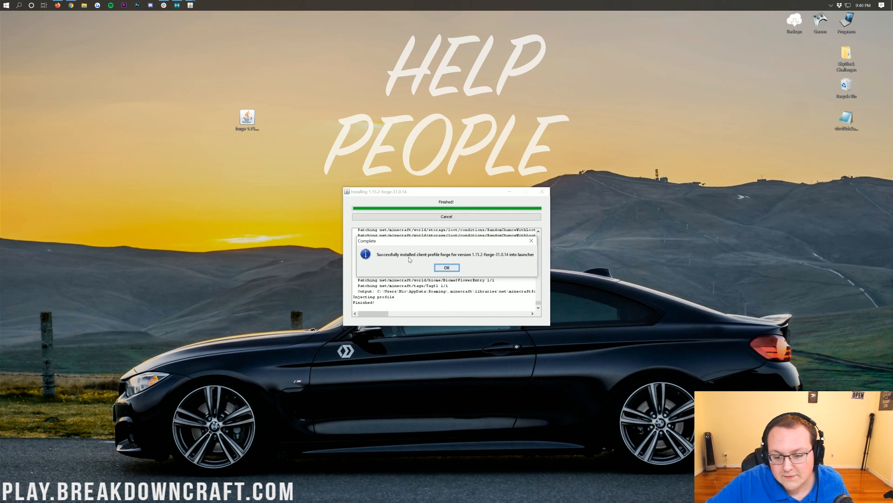
mouse_move(474, 261)
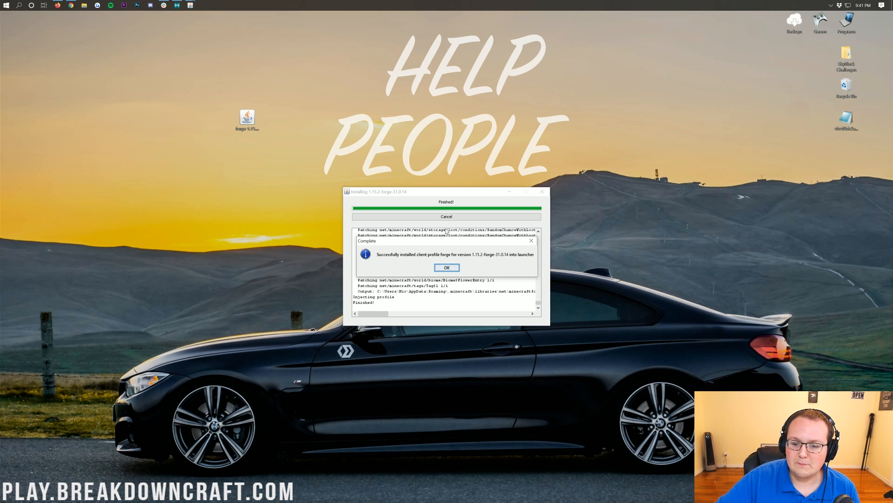
mouse_move(447, 267)
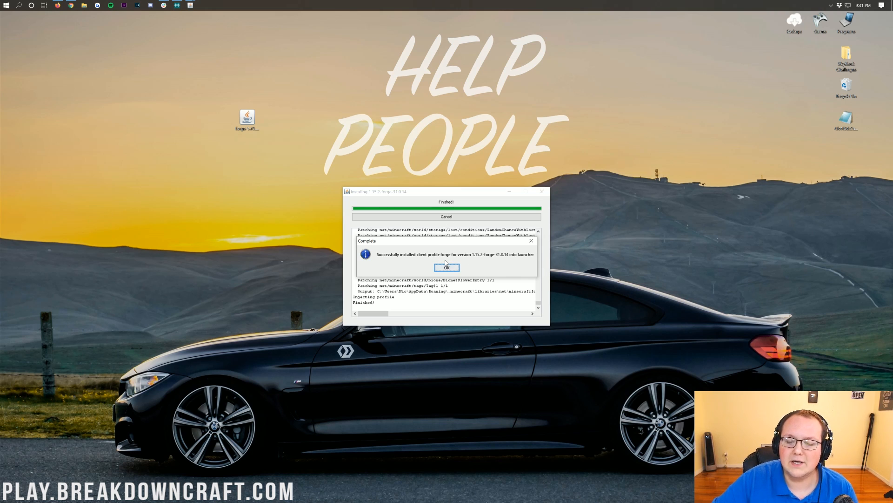
left_click(447, 268)
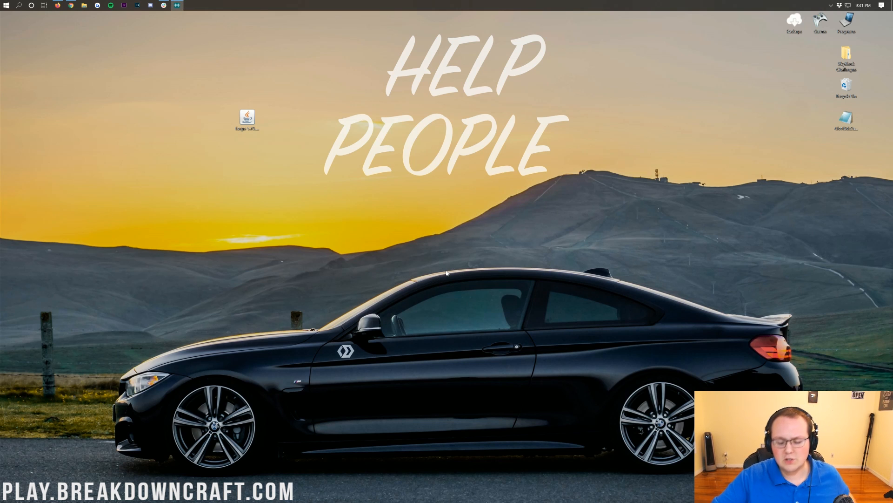
mouse_move(444, 258)
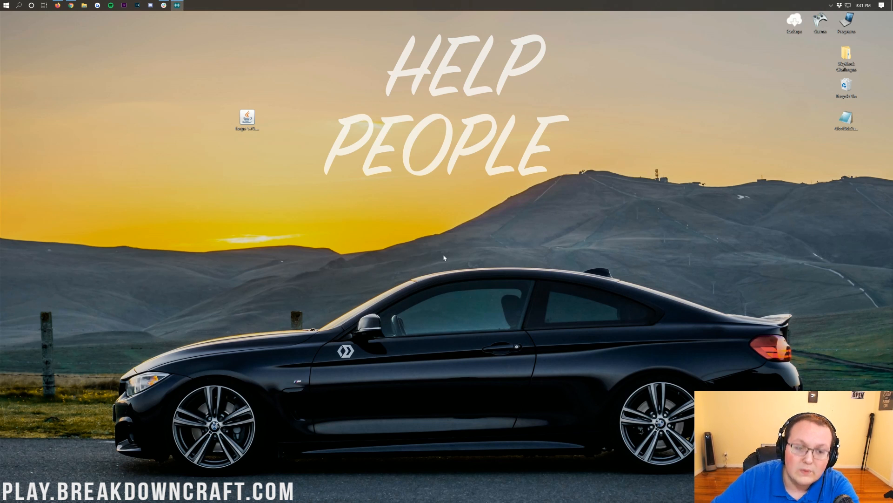
Search the Start menu for 'min' and launch Minecraft Launcher
type("min")
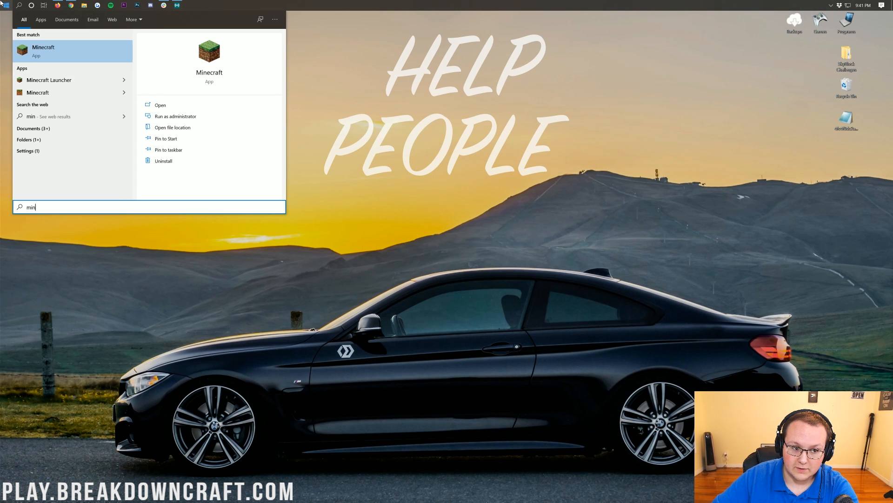
left_click(160, 104)
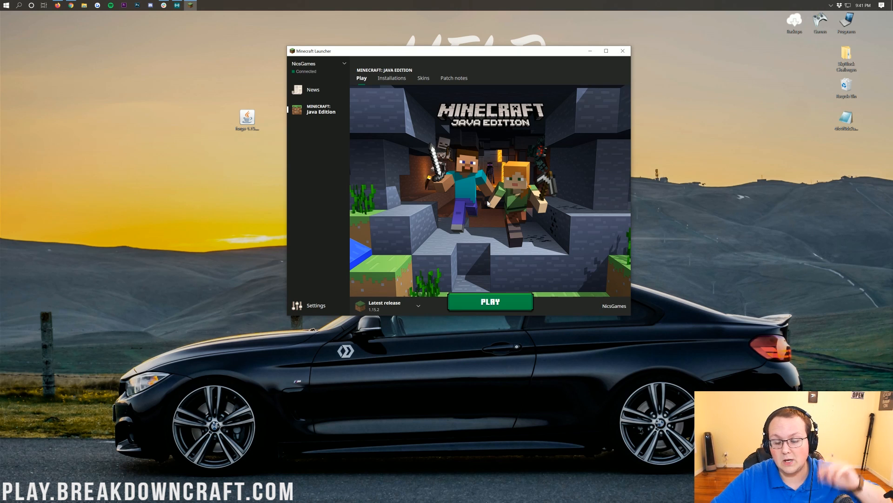
mouse_move(427, 167)
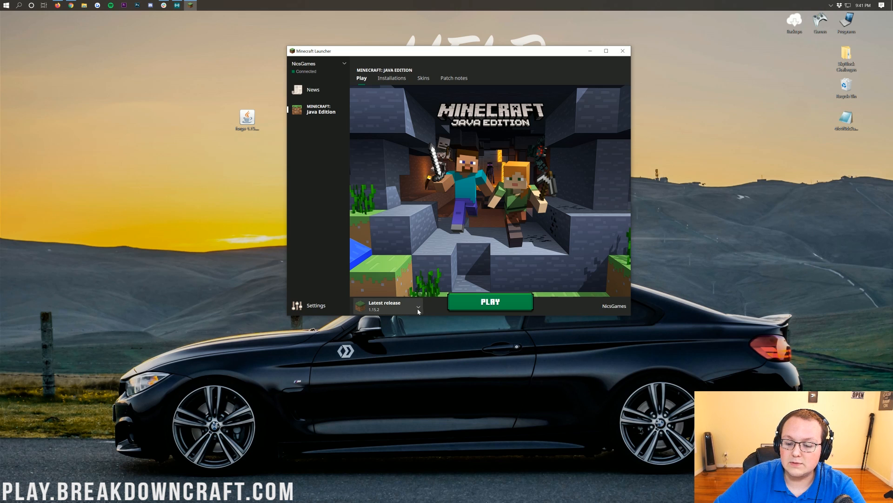
mouse_move(418, 310)
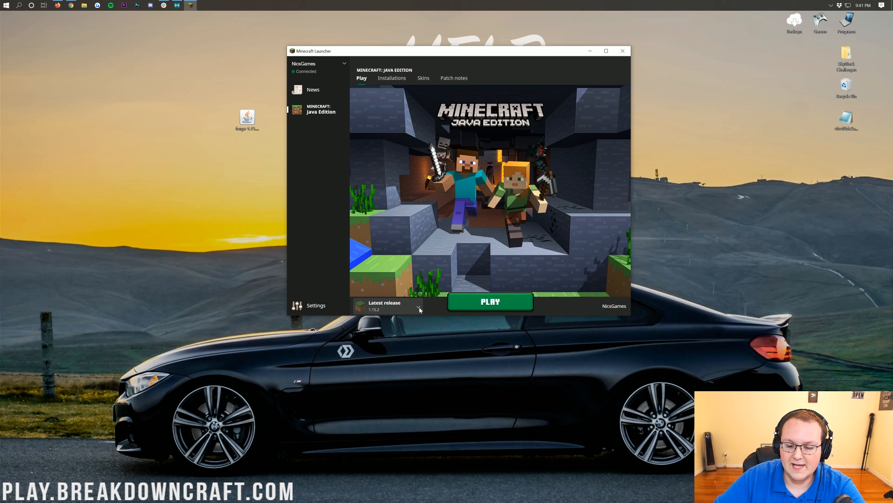
Pick the forge 1.15.2-forge-31.0.14 installation from the dropdown beside PLAY
left_click(419, 308)
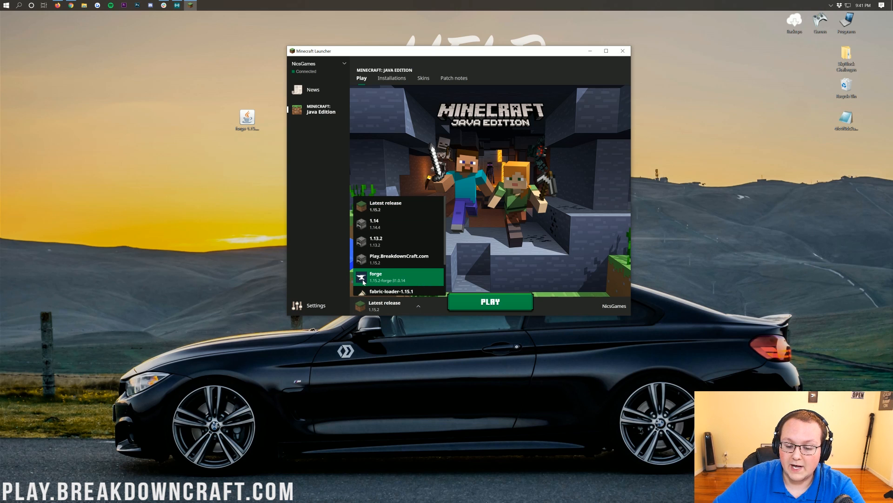
mouse_move(387, 286)
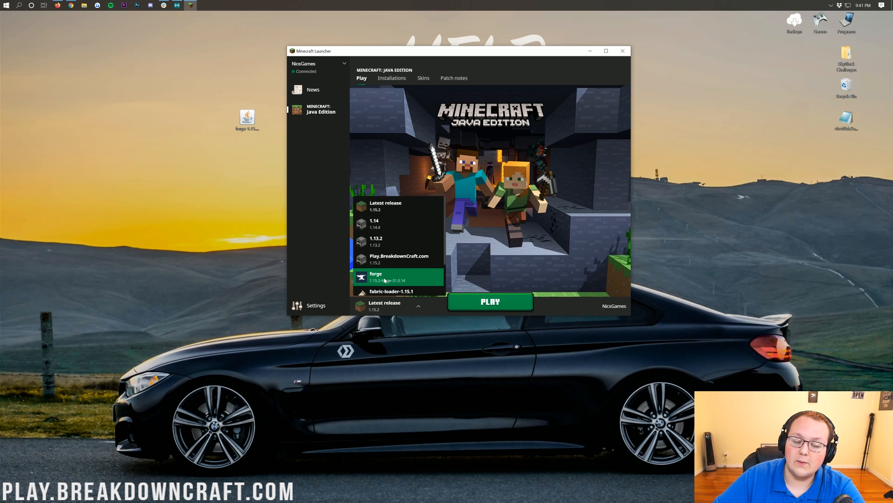
left_click(376, 277)
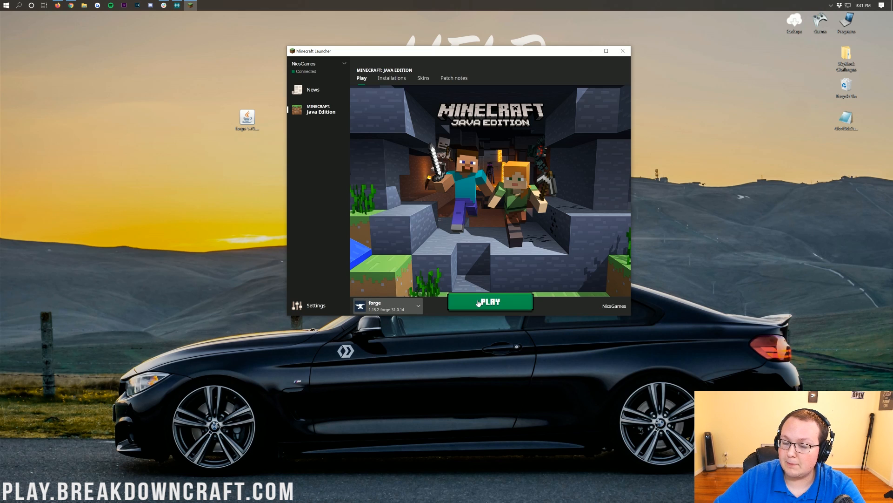
mouse_move(461, 180)
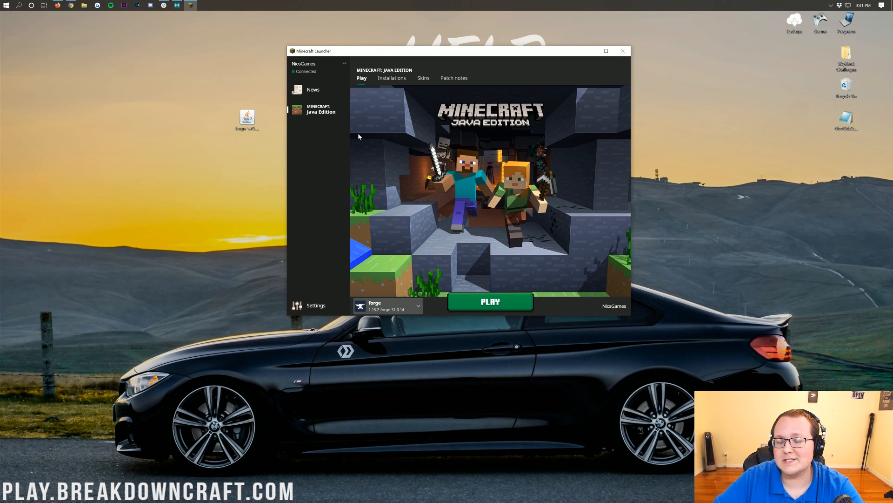
mouse_move(373, 96)
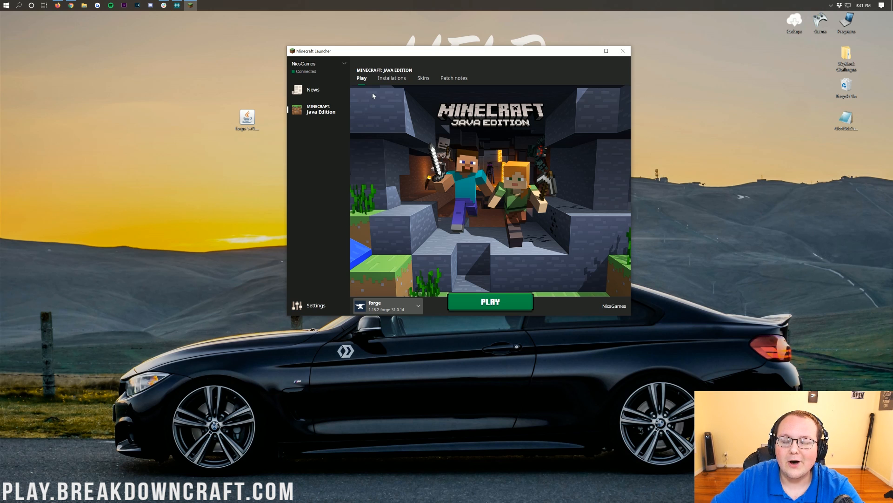
mouse_move(391, 78)
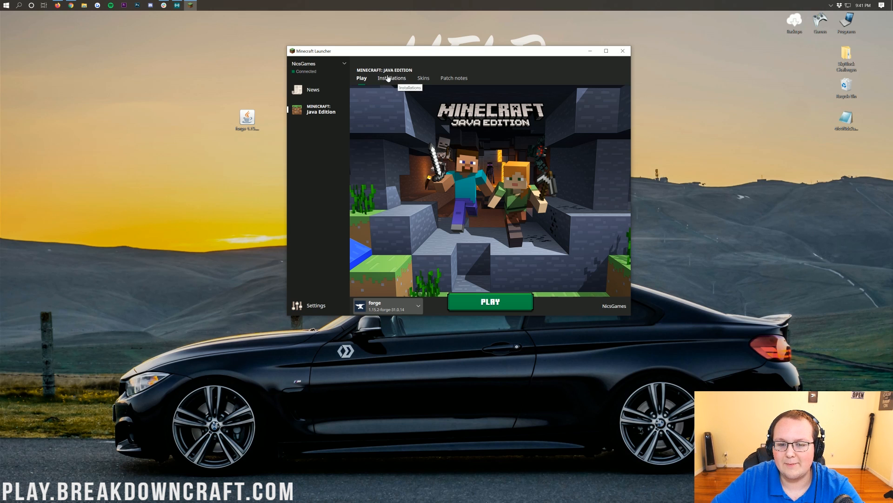
Switch to the Installations tab to see the saved profiles
left_click(392, 78)
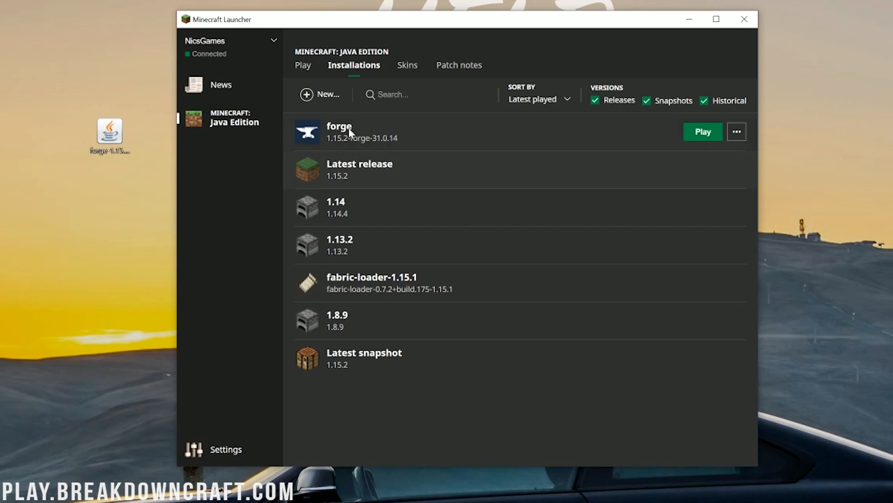
mouse_move(320, 95)
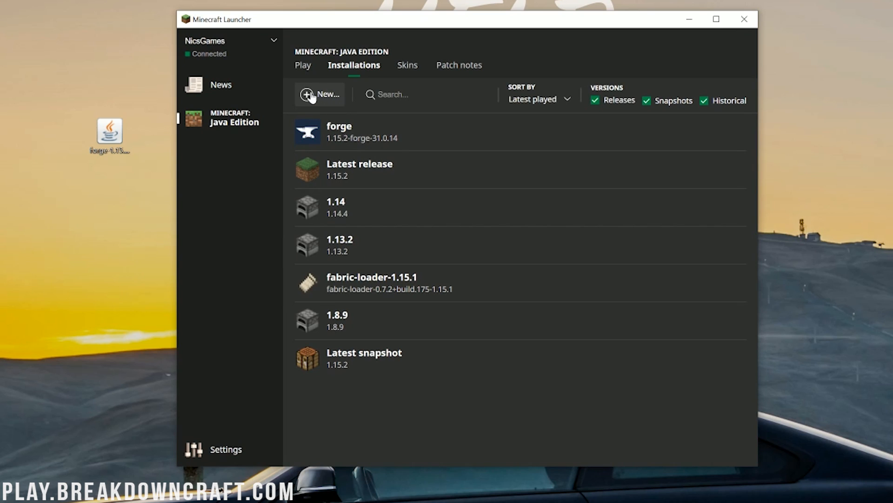
Start a new installation and name it Play.BreakdownCraft.com
left_click(319, 94)
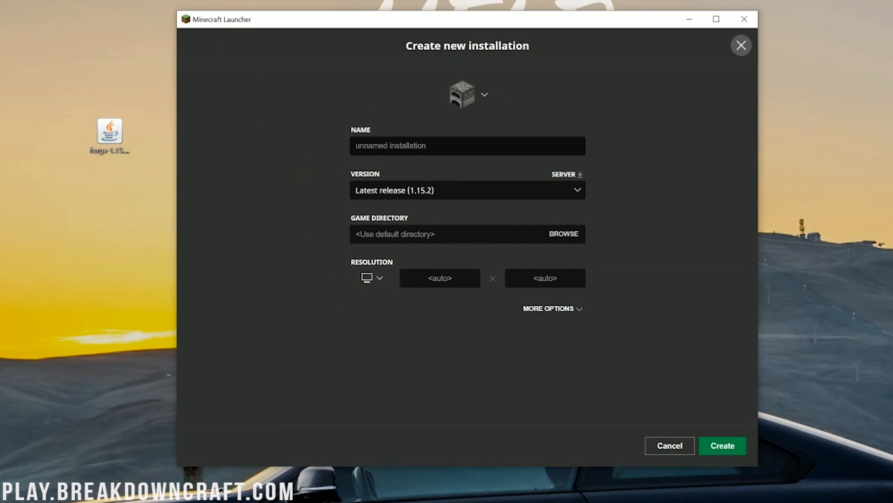
type("Play.BreakdownCraft.com")
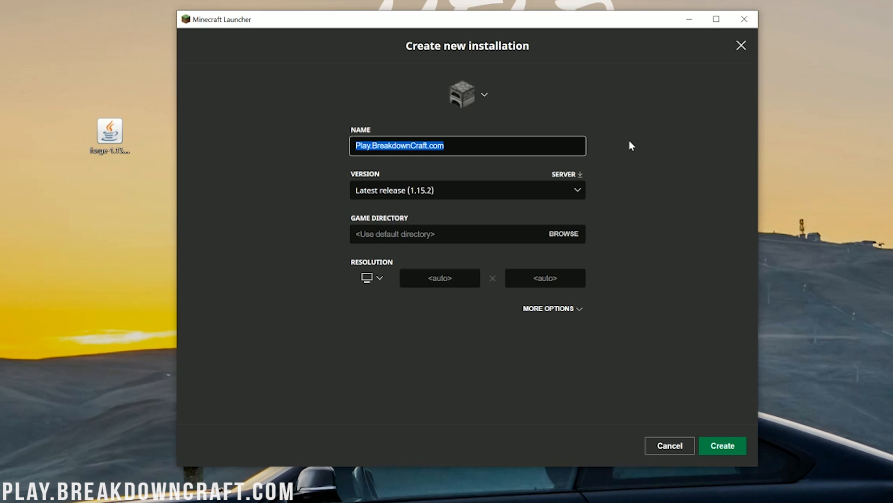
left_click(443, 145)
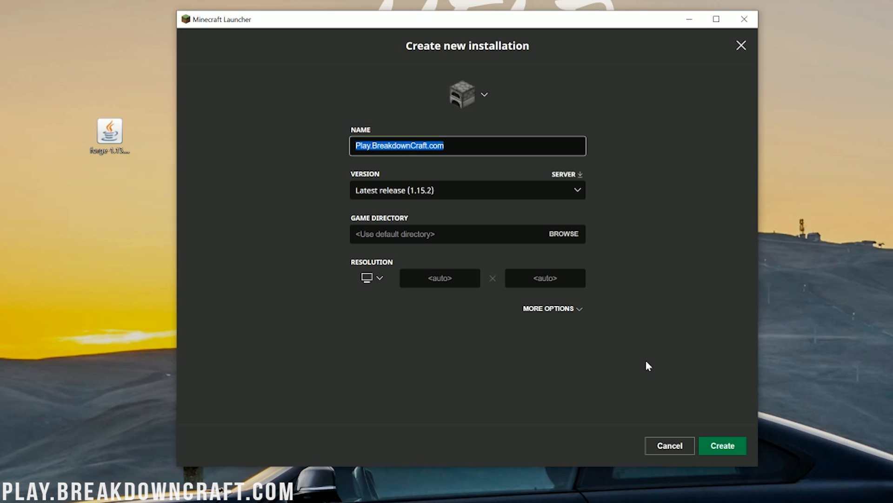
mouse_move(416, 196)
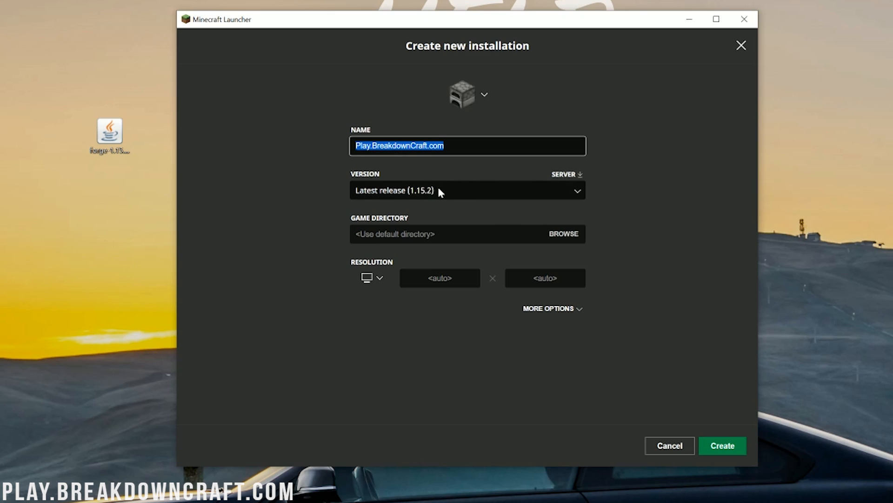
Choose version release 1.15.2-forge-31.0.14 and resolution 1920x1080 in Create new installation
left_click(466, 190)
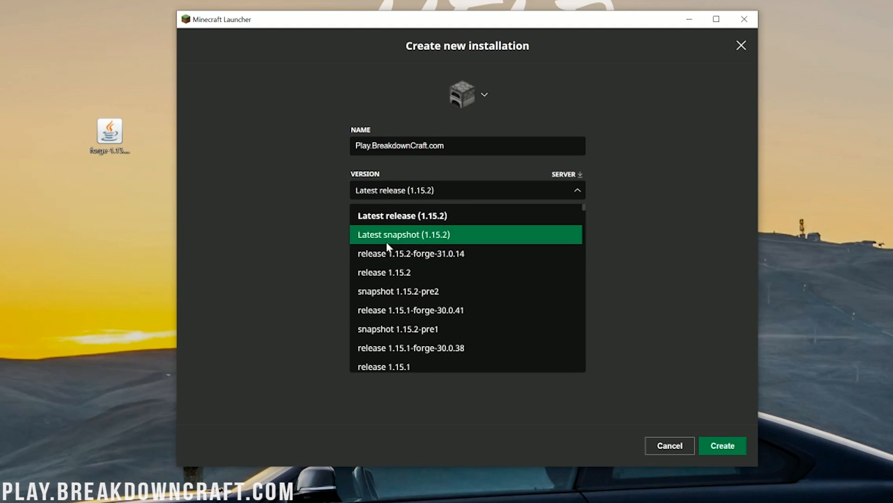
scroll("down", 3)
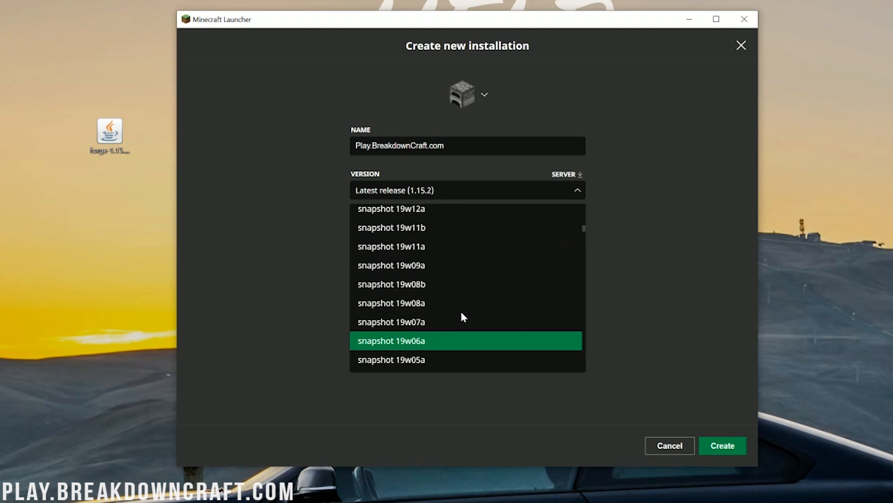
scroll("up", 3)
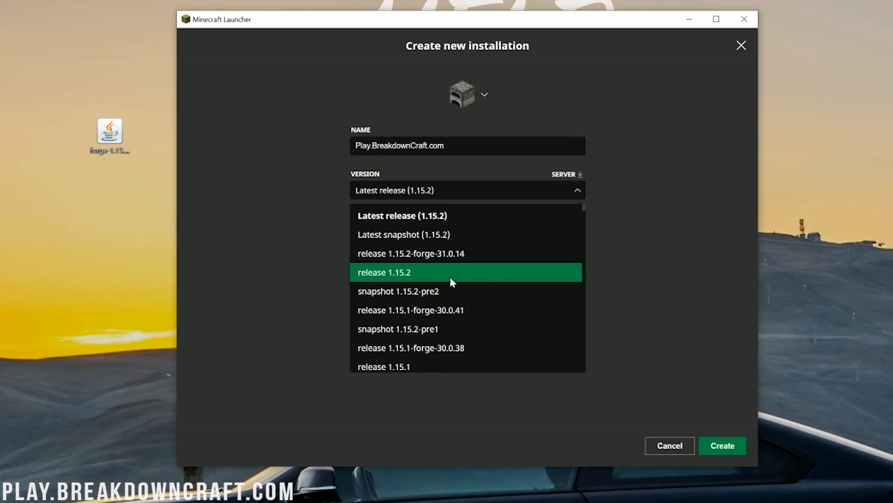
mouse_move(398, 253)
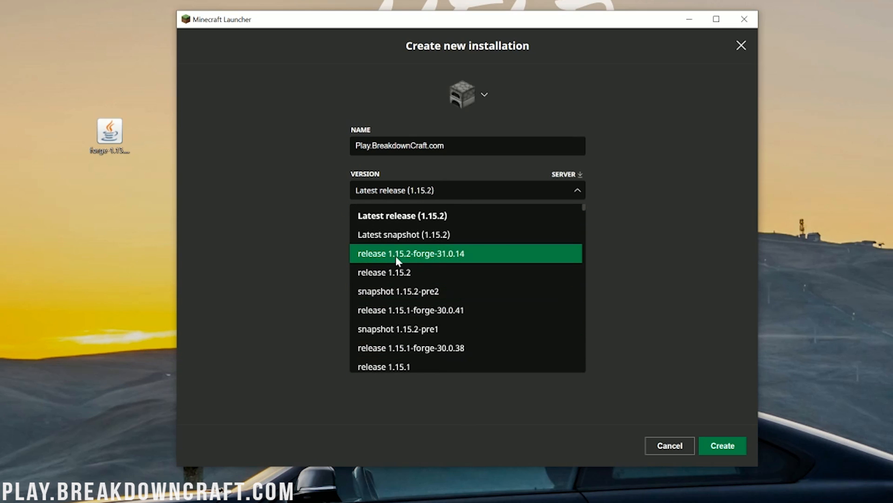
left_click(410, 253)
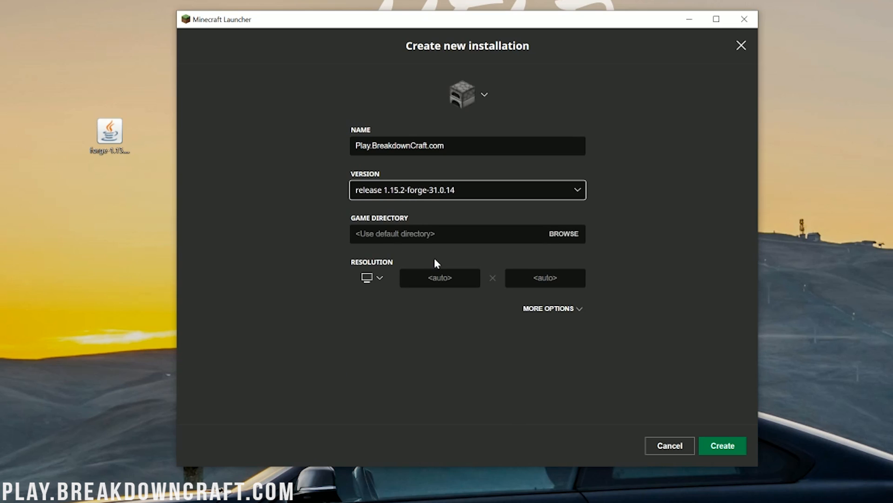
left_click(370, 278)
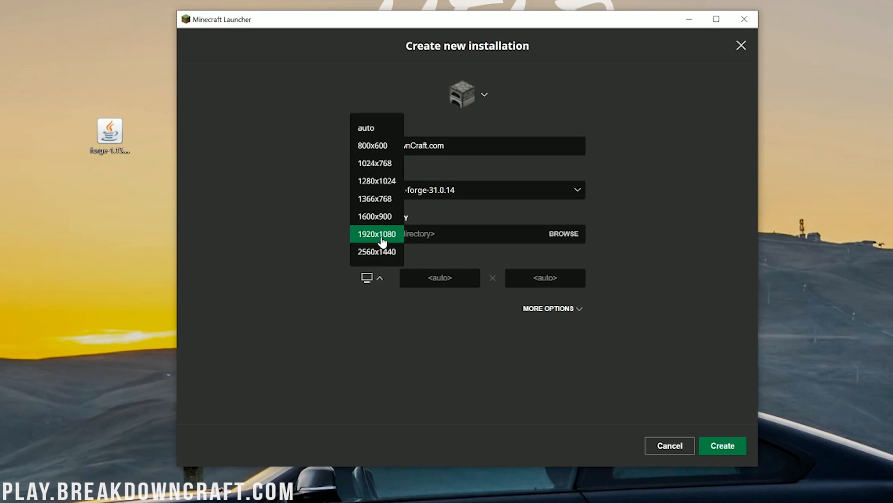
left_click(377, 233)
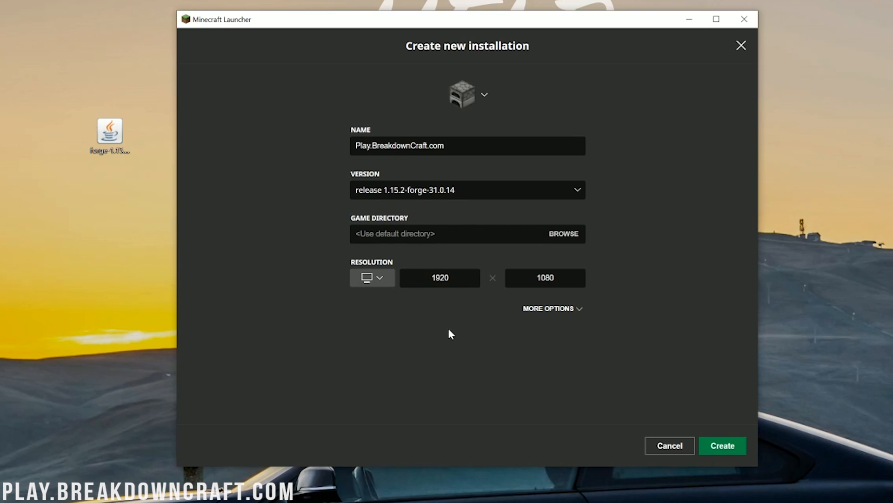
mouse_move(722, 444)
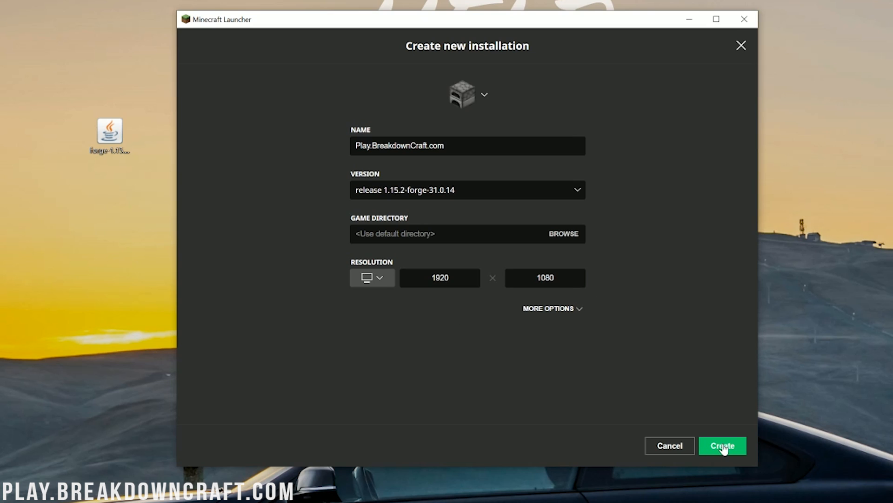
Create the Play.BreakdownCraft.com installation so it lists under 1.15.2-forge-31.0.14
left_click(722, 445)
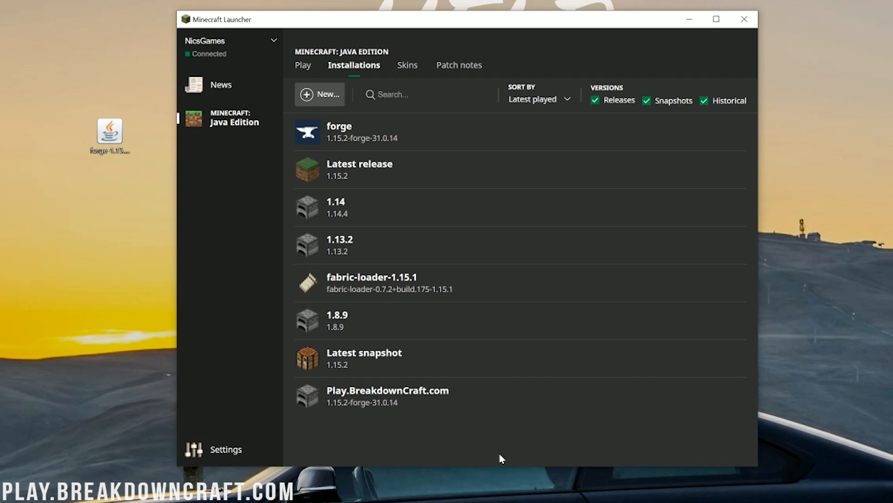
mouse_move(524, 409)
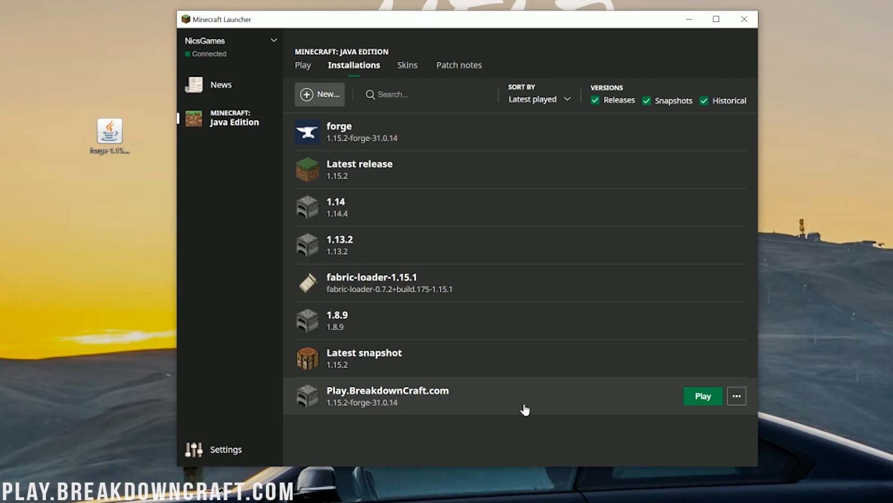
mouse_move(337, 399)
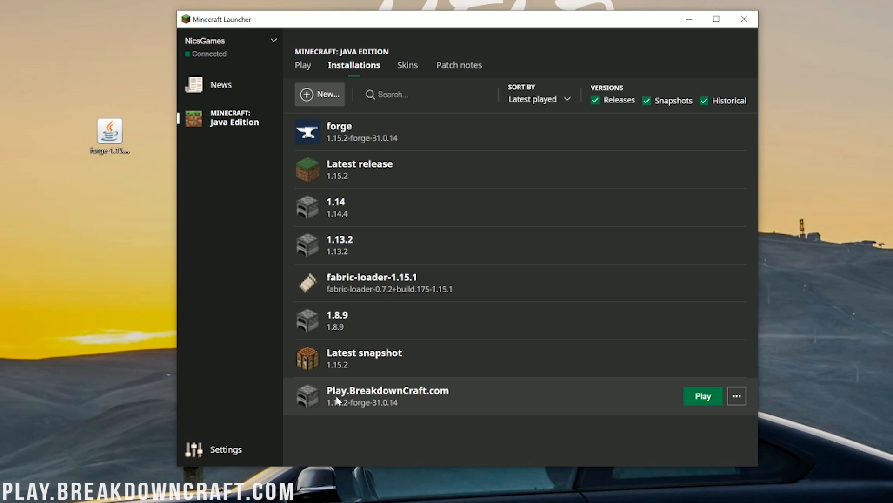
mouse_move(330, 411)
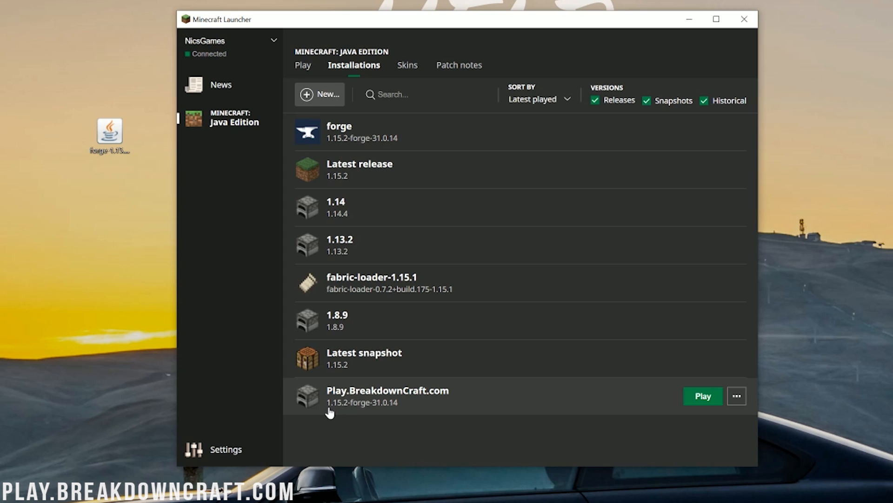
mouse_move(345, 412)
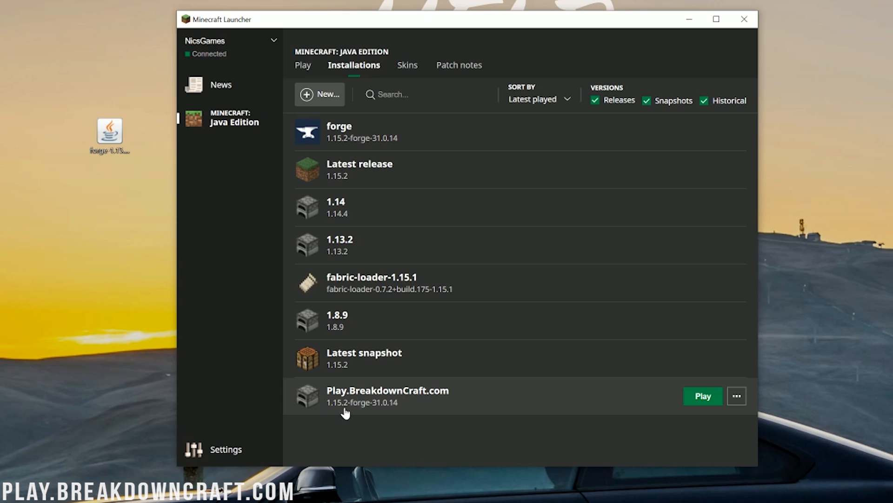
mouse_move(384, 404)
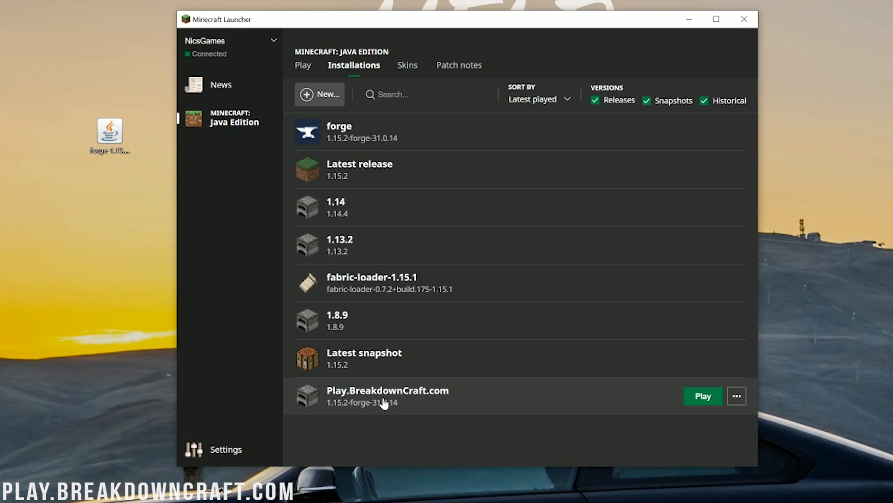
mouse_move(677, 401)
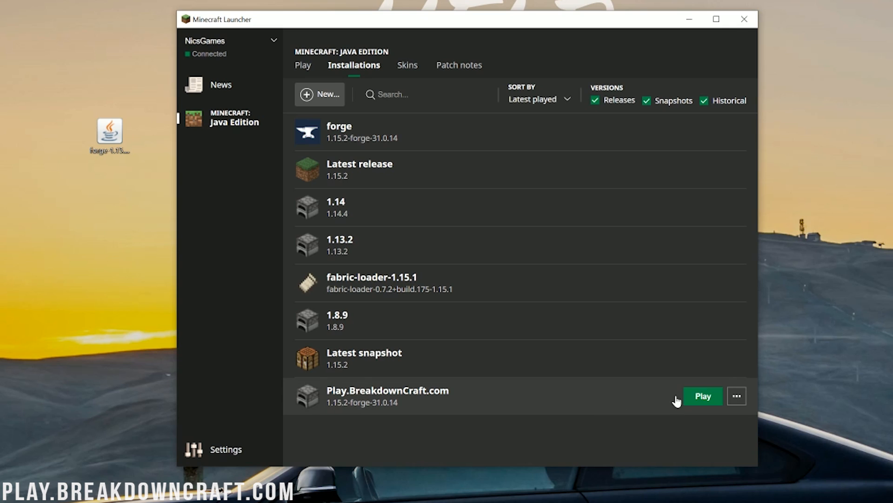
Play the Play.BreakdownCraft.com installation, reaching the title screen with 2 mods loaded
left_click(703, 395)
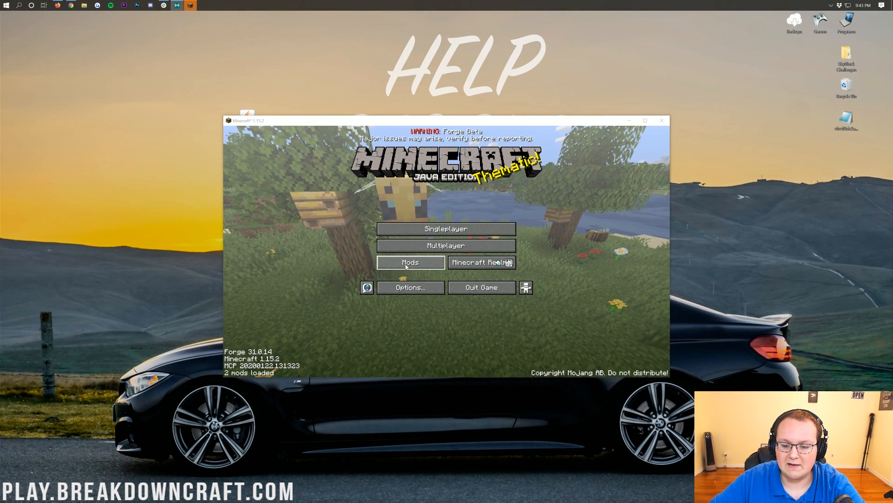
left_click(409, 262)
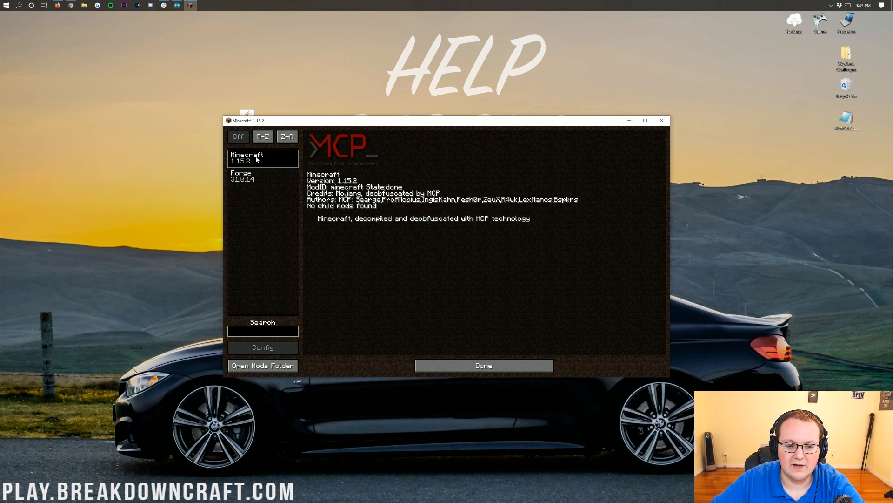
left_click(262, 175)
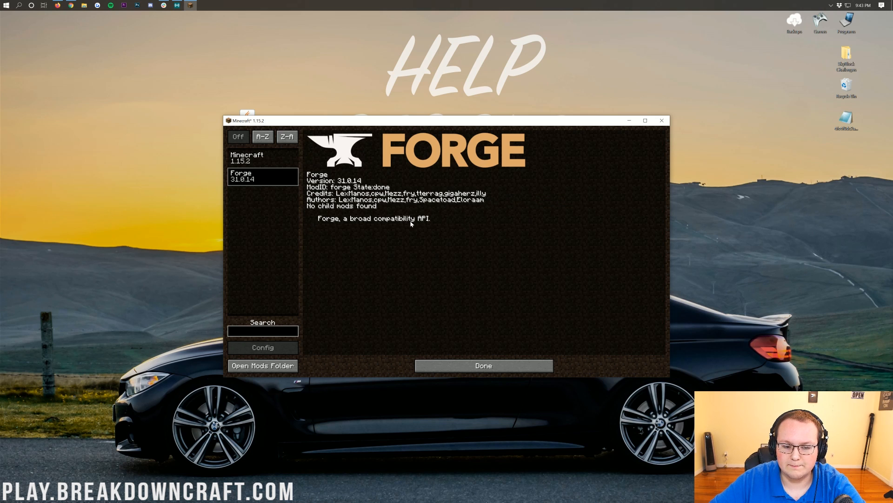
left_click(262, 157)
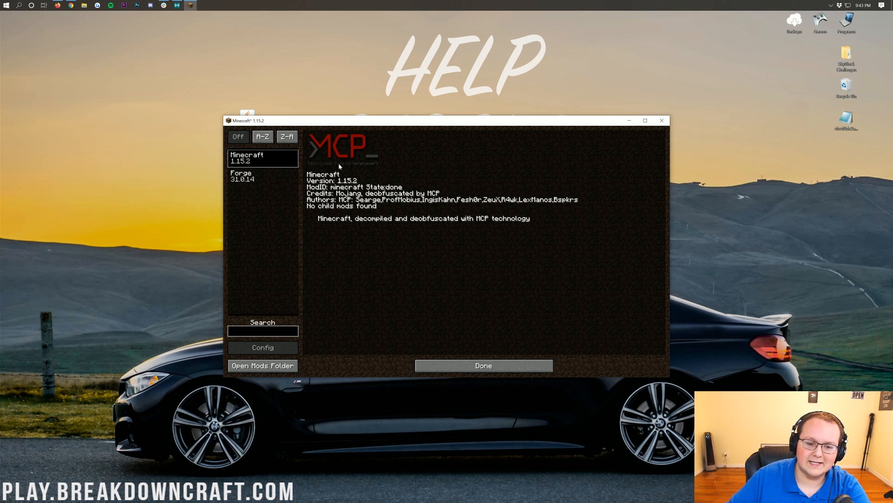
left_click(262, 175)
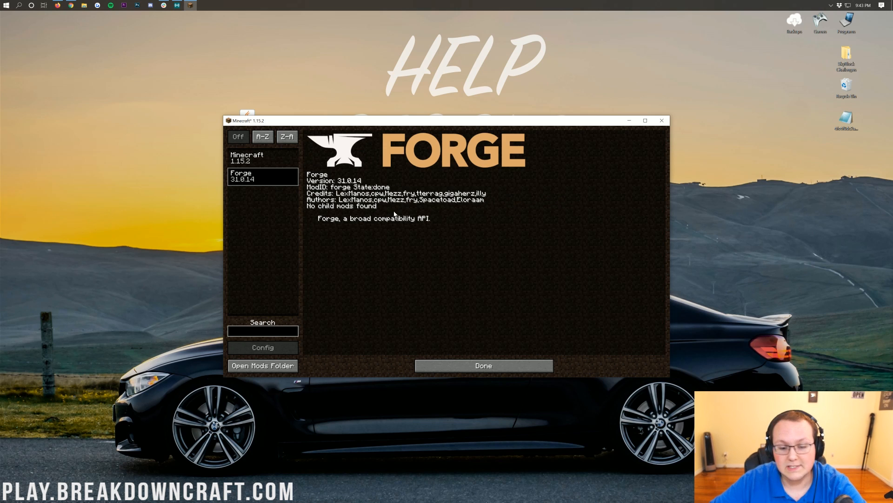
mouse_move(414, 213)
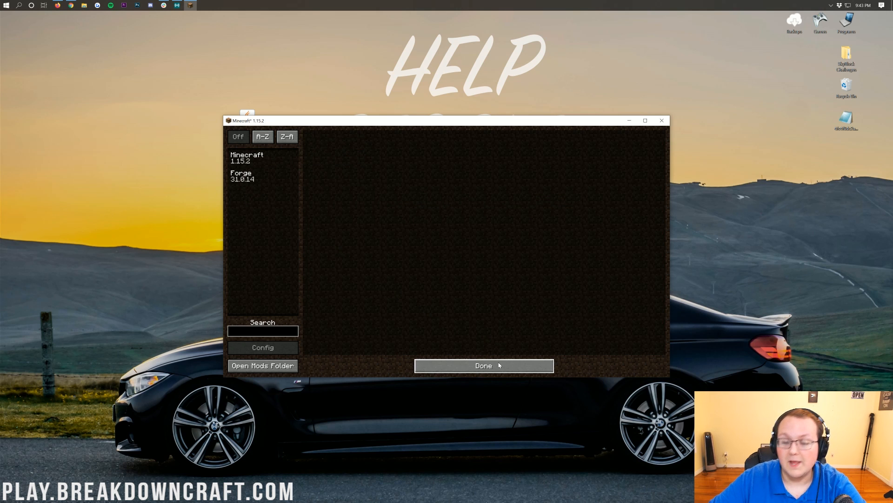
left_click(484, 365)
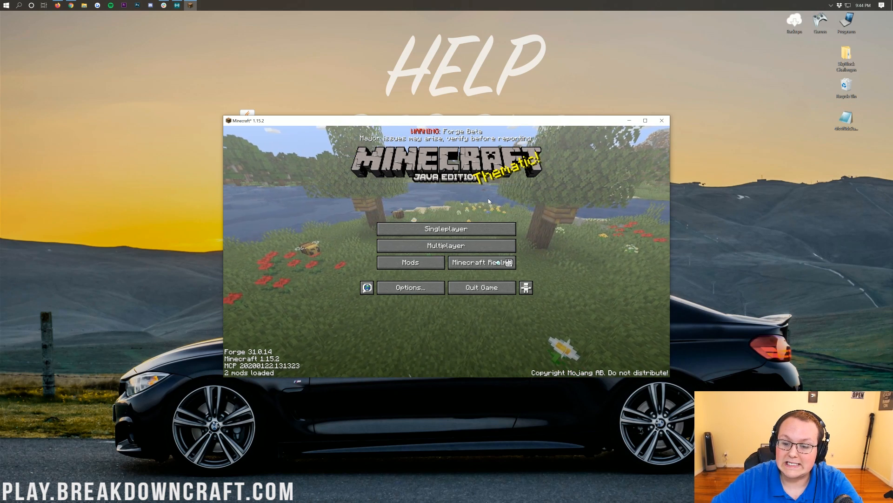
Open Multiplayer and select the Play.BreakdownCraft.com server entry
left_click(446, 229)
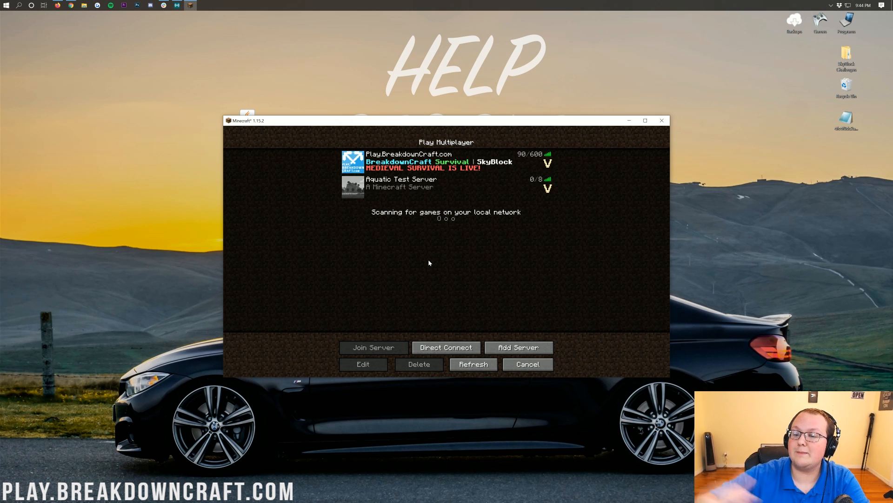
left_click(444, 162)
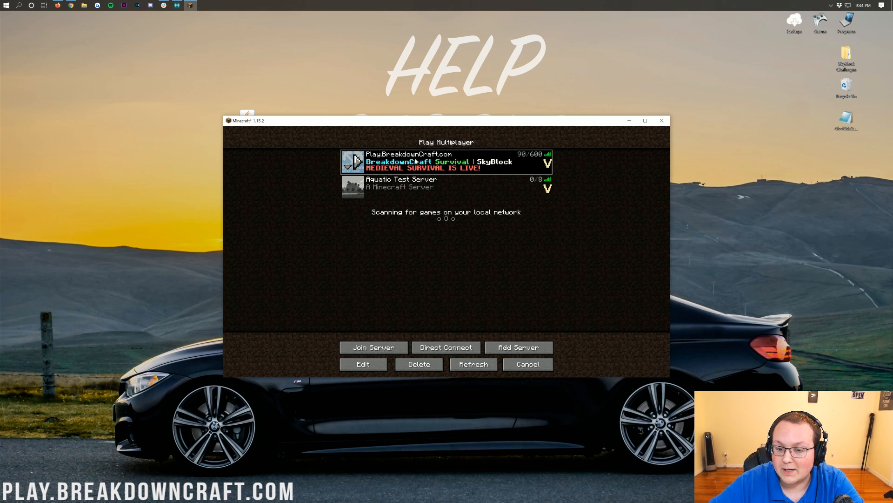
mouse_move(526, 231)
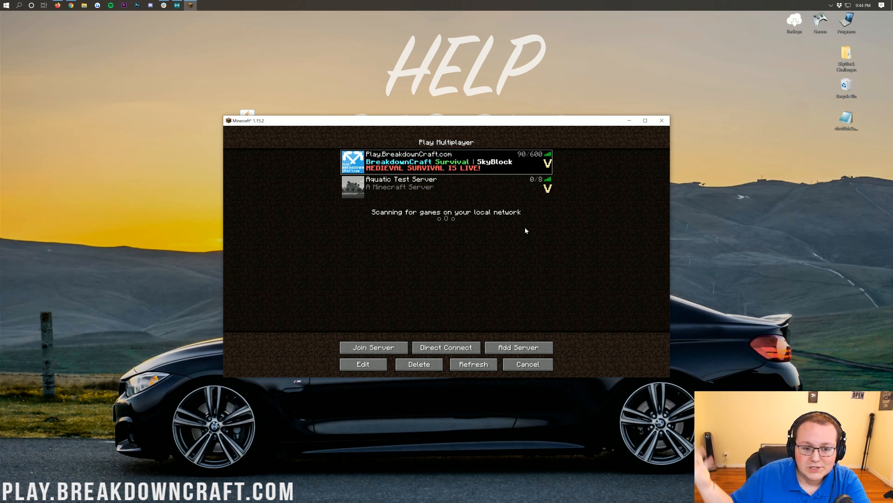
Connect to Play.BreakdownCraft.com and reach spawn, with the Server Selector showing Aquatic Survival
left_click(374, 347)
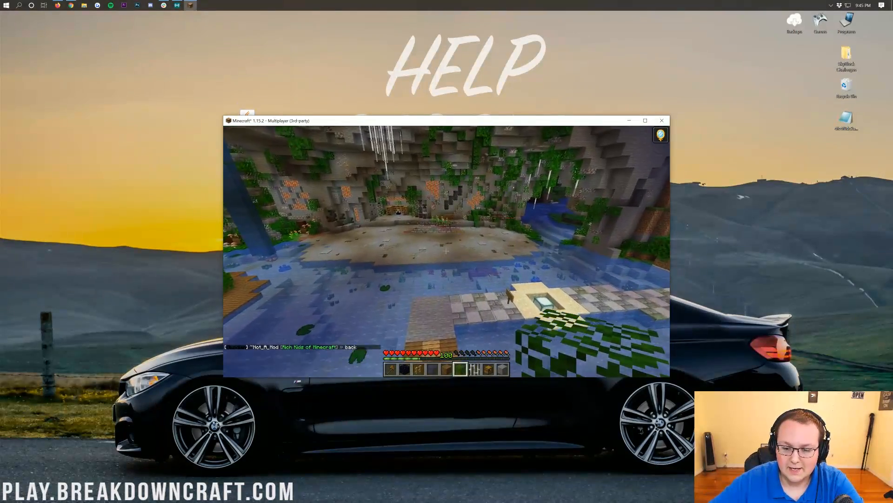
key("tab")
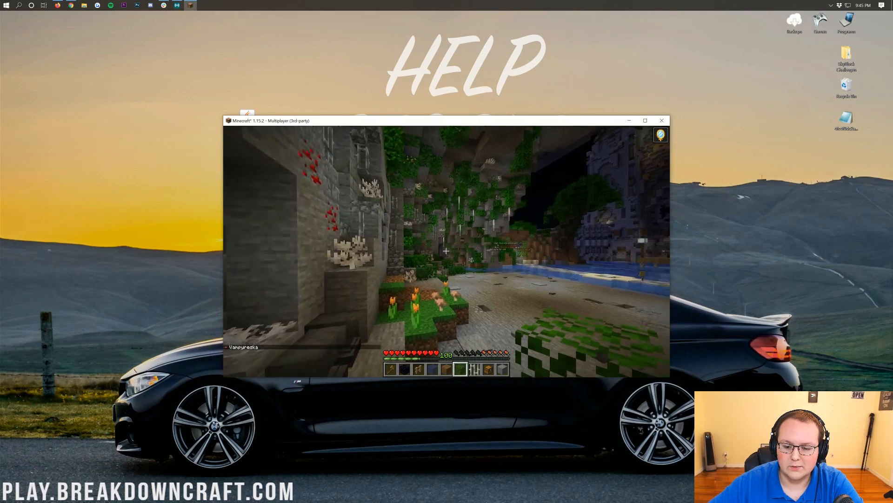
key("Tab")
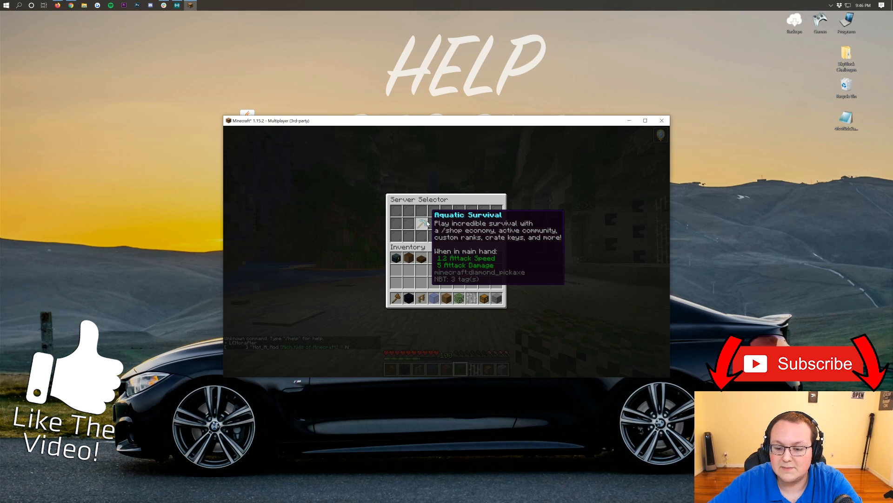
mouse_move(447, 224)
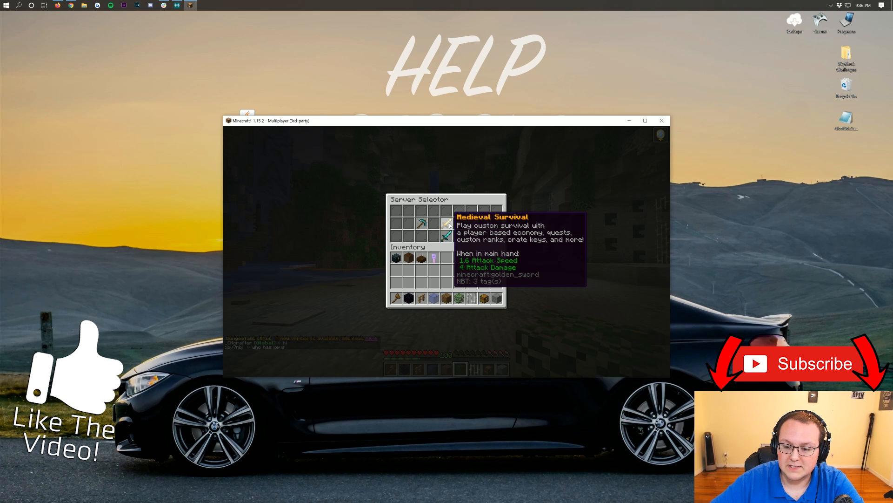
mouse_move(459, 223)
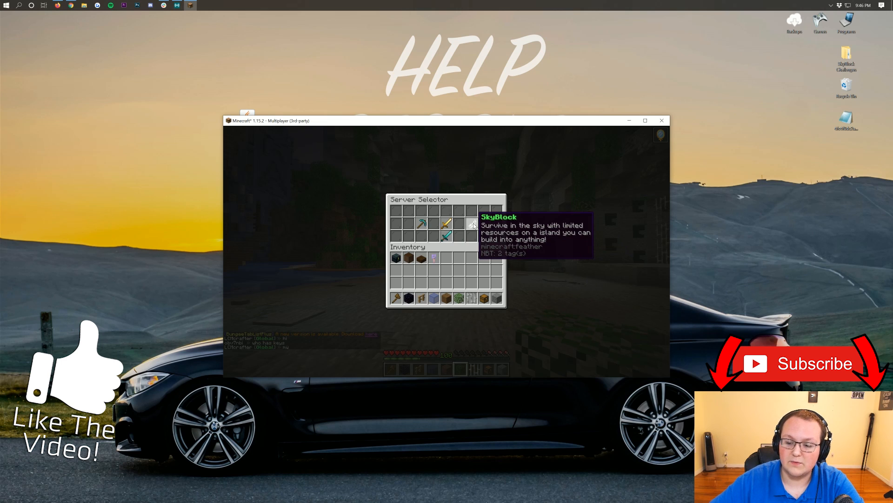